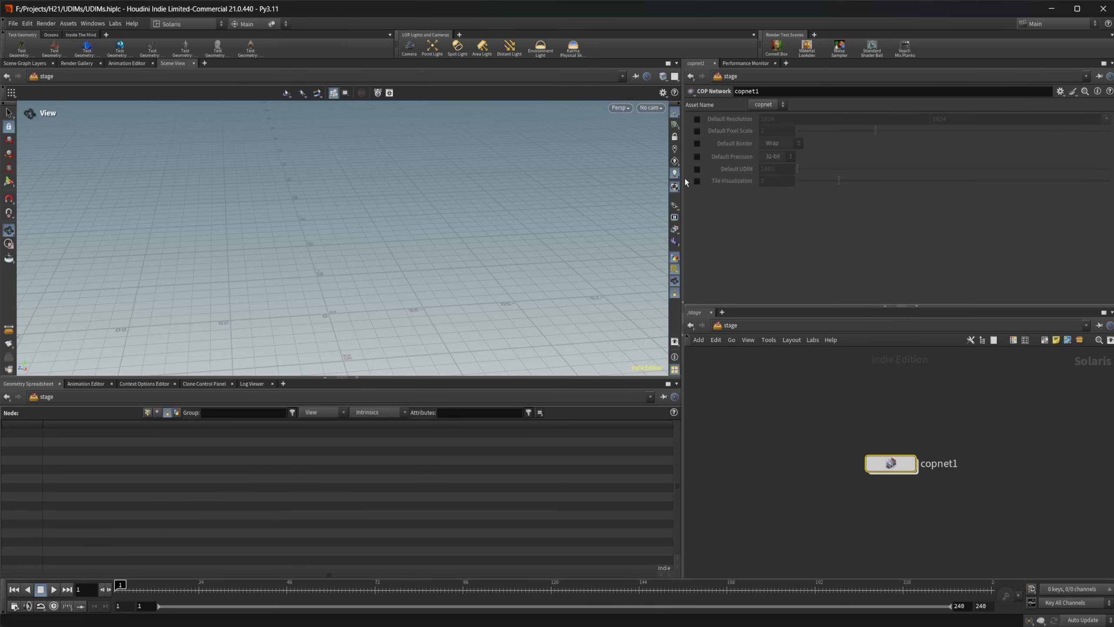
{"action": "mouse_move", "coordinate": [890, 463]}
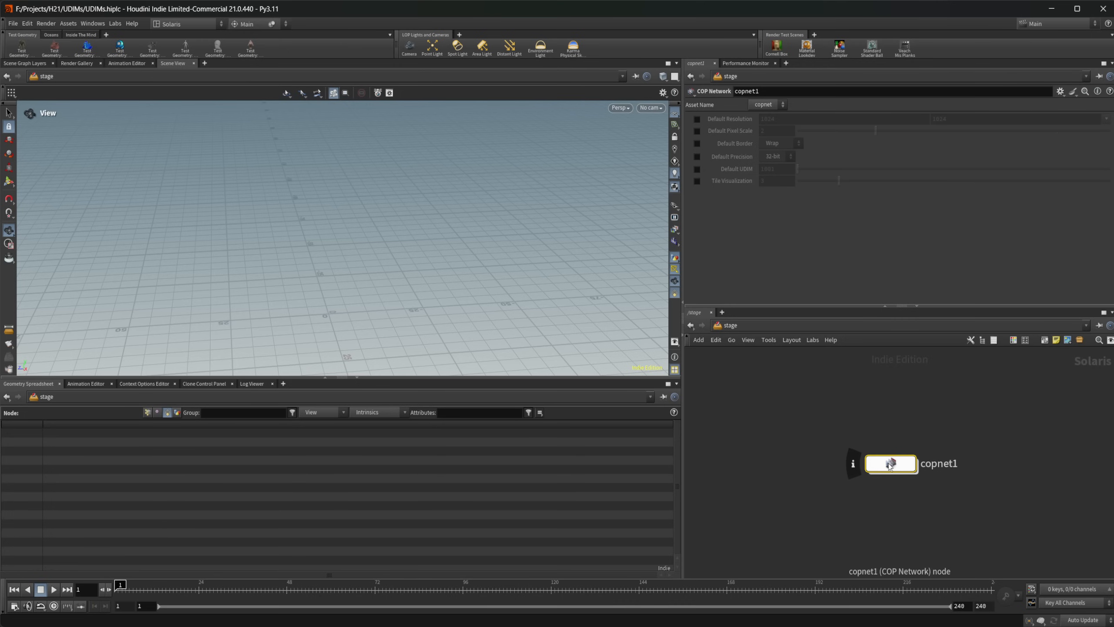
Dive into copnet1 to reveal the SOP import, rasterize, monochrome and UDIM base color chain
{"action": "double_click", "coordinate": [891, 462]}
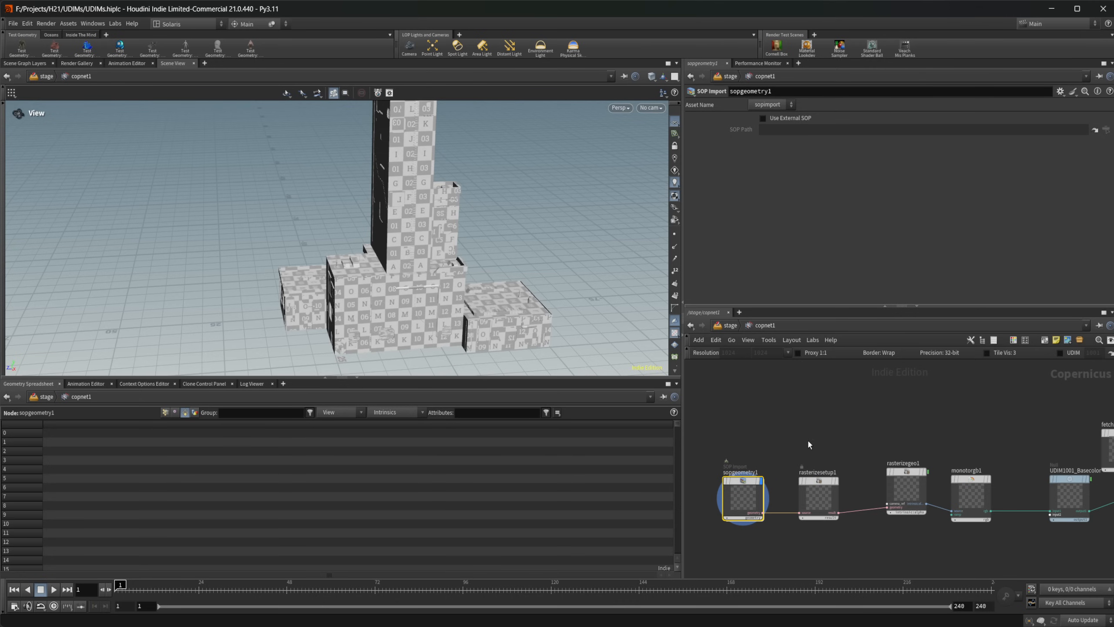
{"action": "mouse_move", "coordinate": [747, 498]}
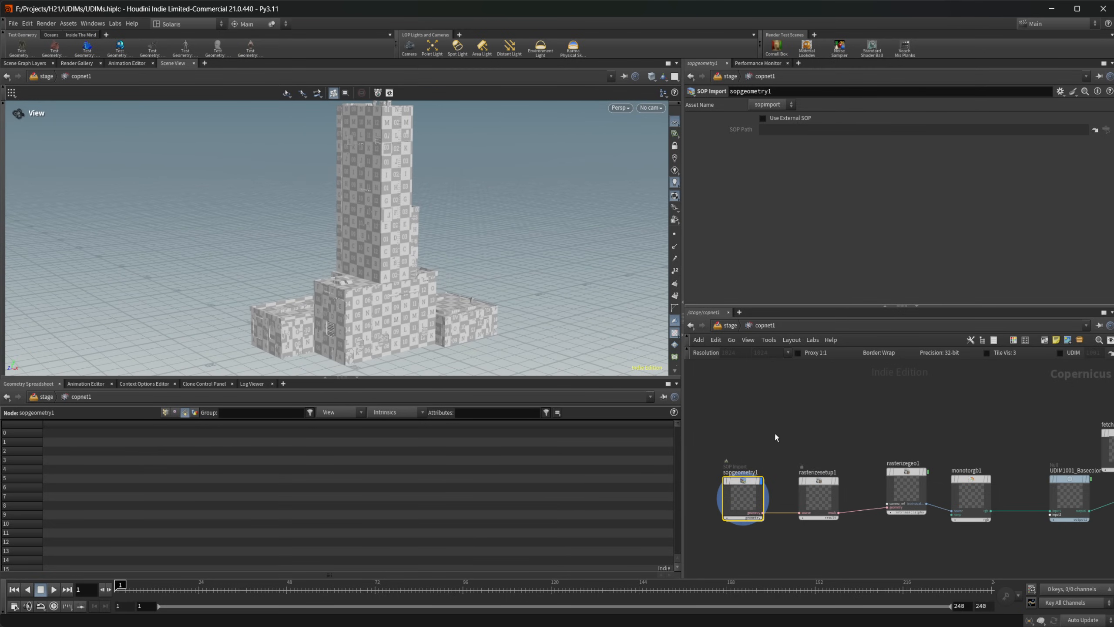
{"action": "mouse_move", "coordinate": [815, 509]}
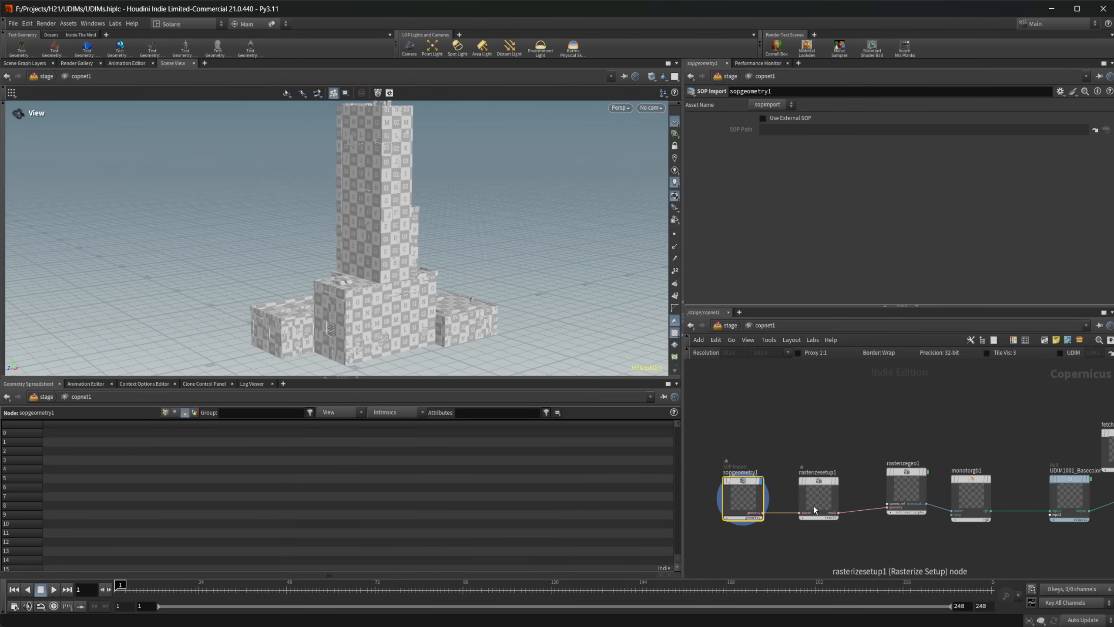
Display rasterizesetup1's flattened UV layout of the building and reframe the network
{"action": "left_click", "coordinate": [818, 493]}
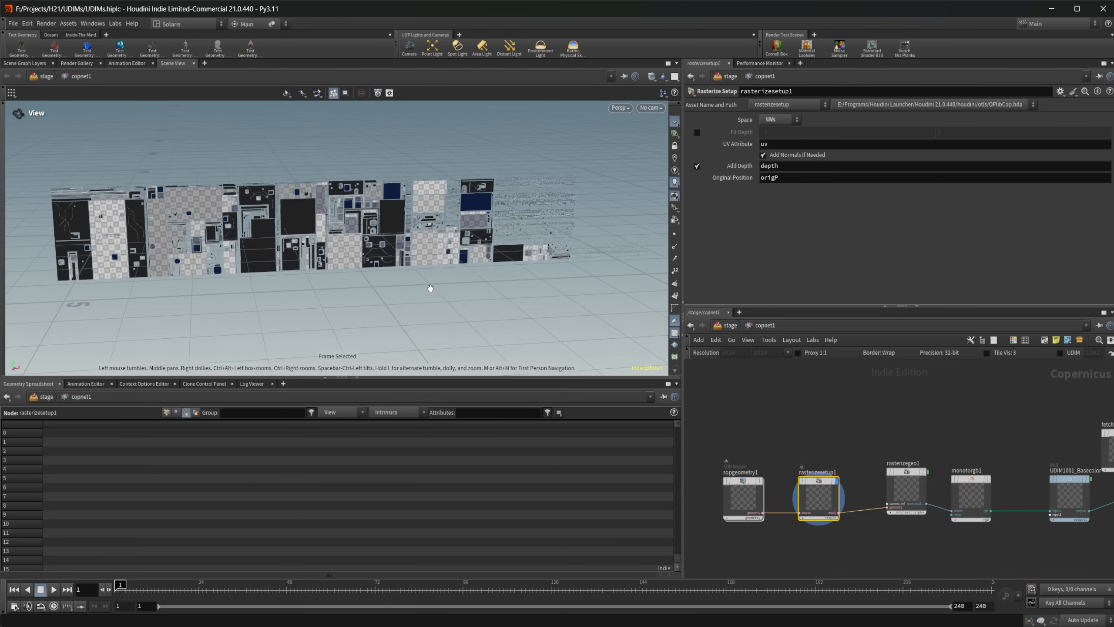
{"action": "mouse_move", "coordinate": [232, 258]}
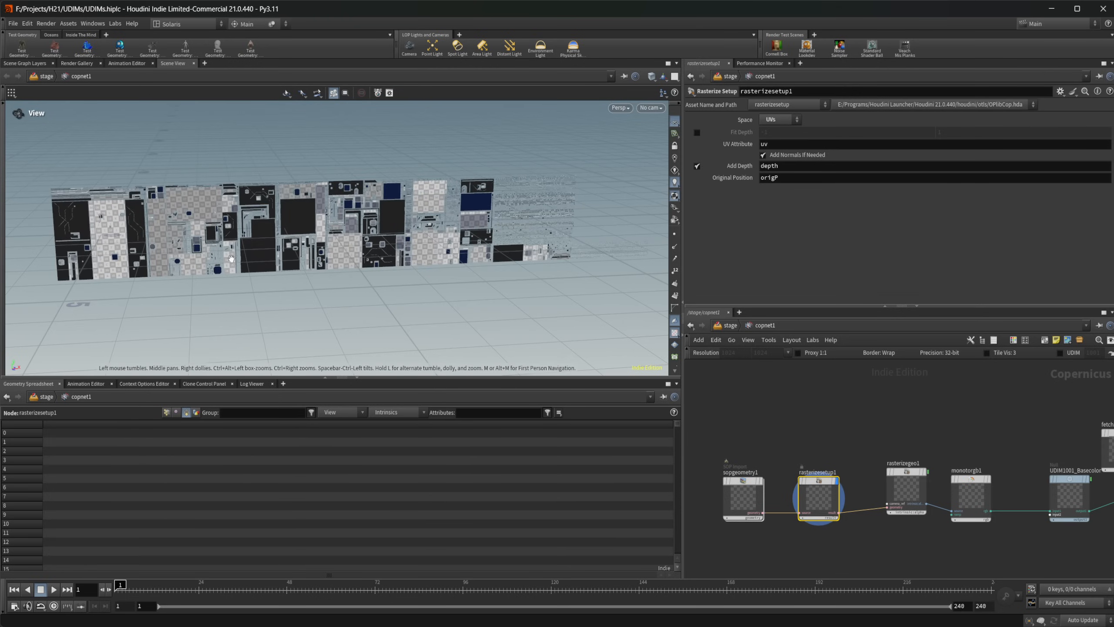
{"action": "mouse_move", "coordinate": [717, 225]}
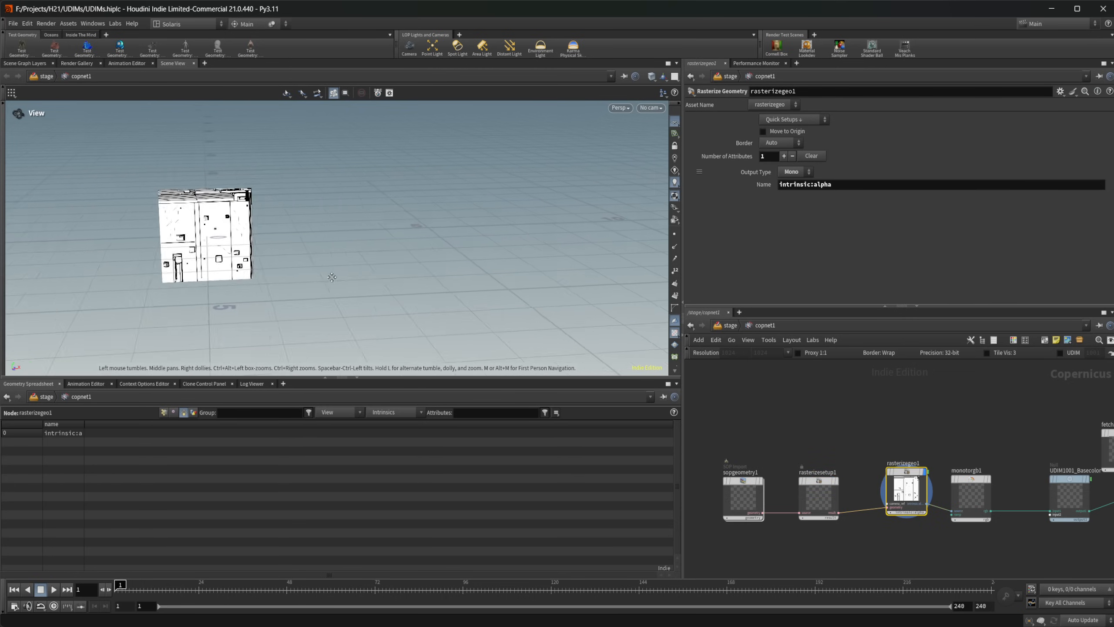
{"action": "left_click_drag", "start_coordinate": [331, 277], "coordinate": [368, 239]}
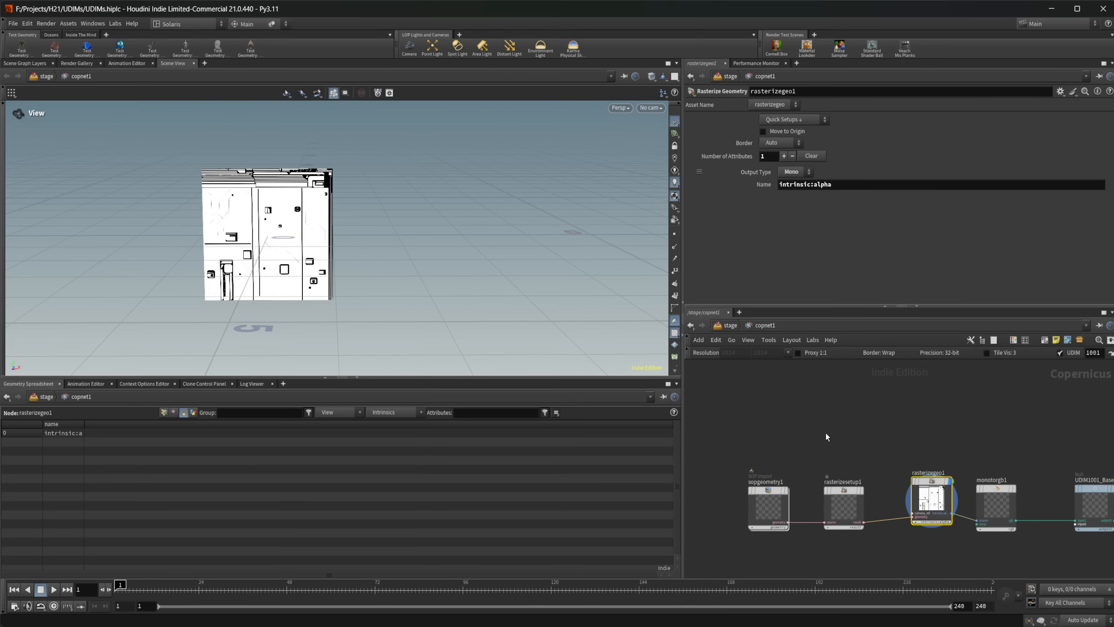
{"action": "mouse_move", "coordinate": [905, 500]}
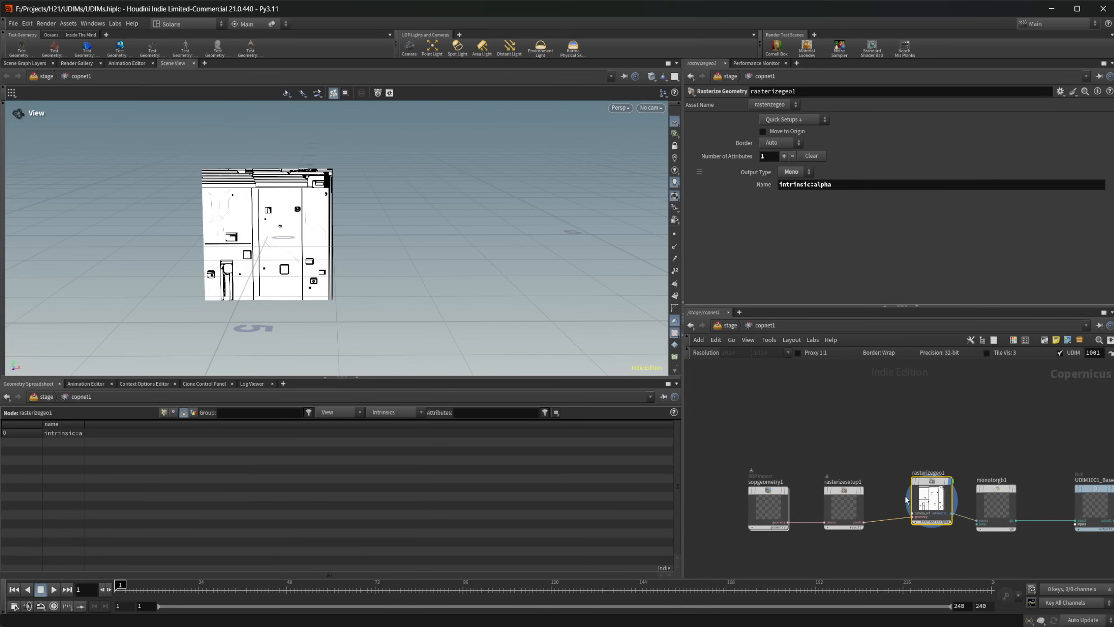
Add Layer and Match UDIM nodes into rasterizegeo1's camera input and set UDIM to 1003
{"action": "key", "text": "tab"}
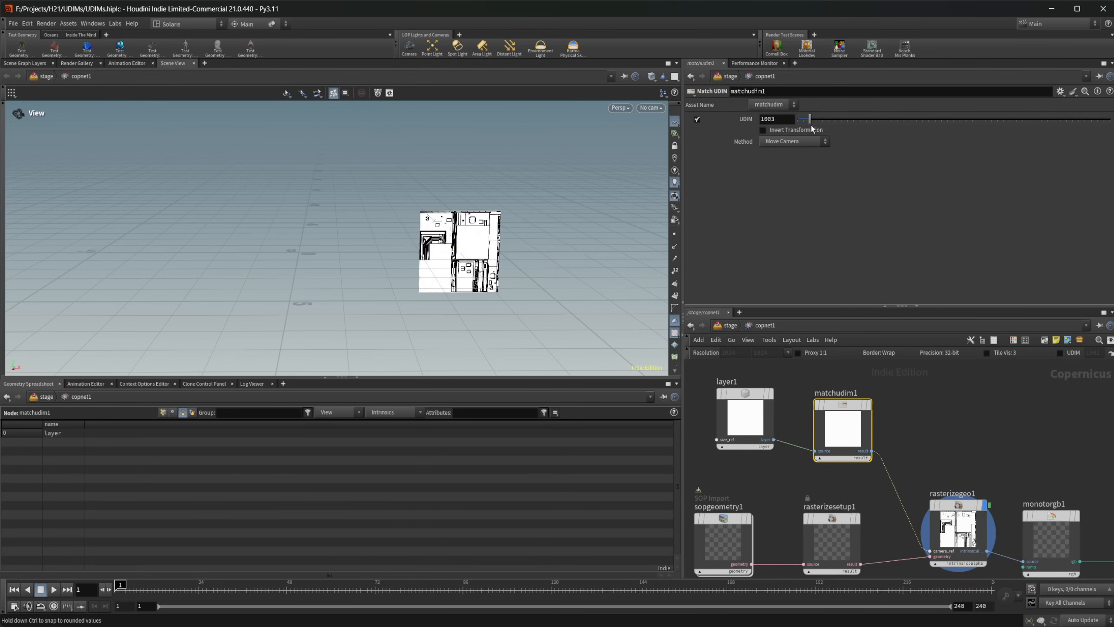
{"action": "left_click_drag", "start_coordinate": [806, 118], "coordinate": [820, 118]}
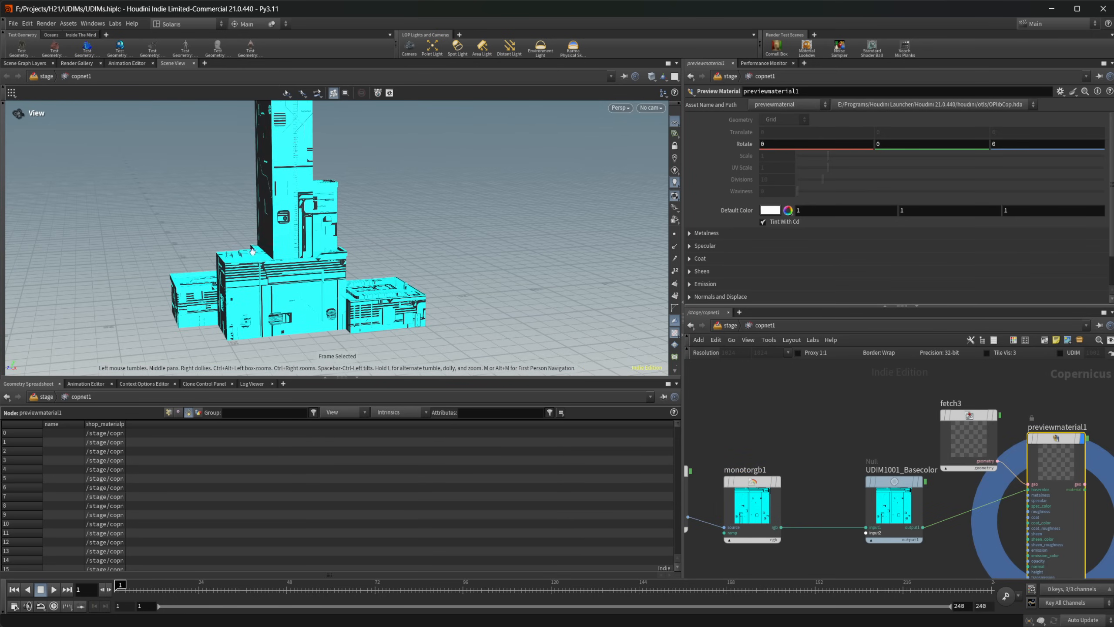
{"action": "mouse_move", "coordinate": [423, 335]}
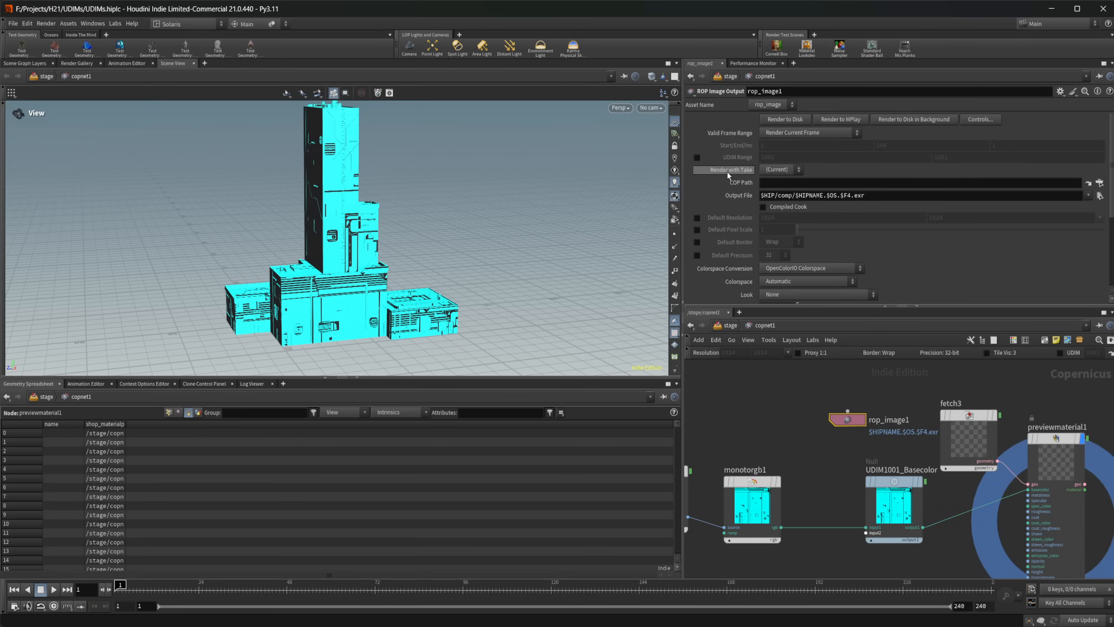
{"action": "mouse_move", "coordinate": [810, 395]}
{"action": "type", "text": "fi"}
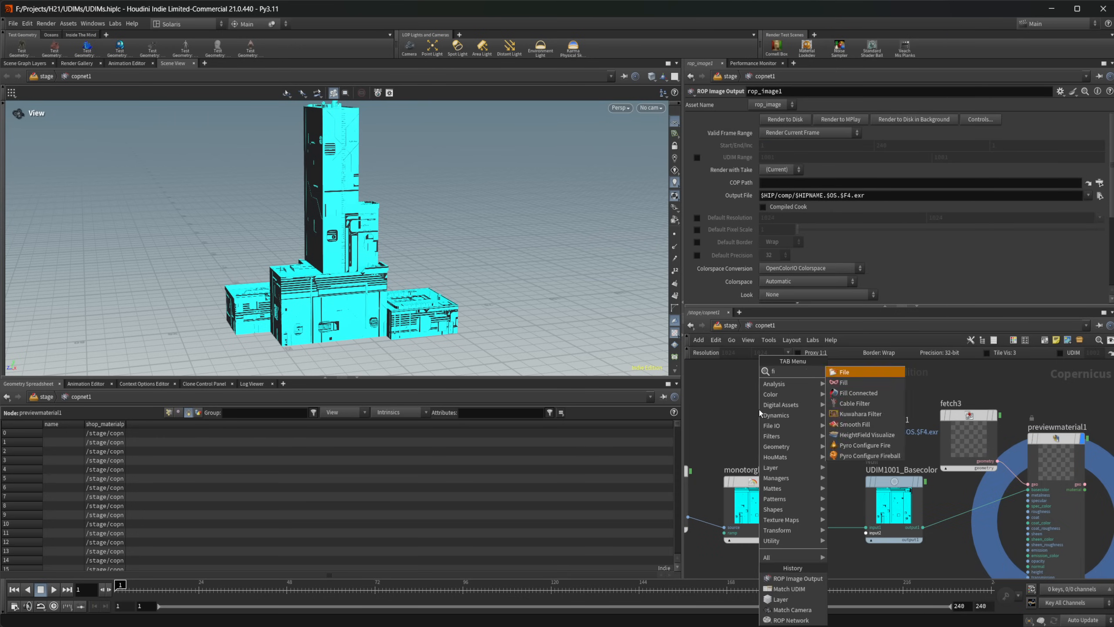
Add a File node and set its File Name to the <UDIM> token
{"action": "left_click", "coordinate": [843, 371]}
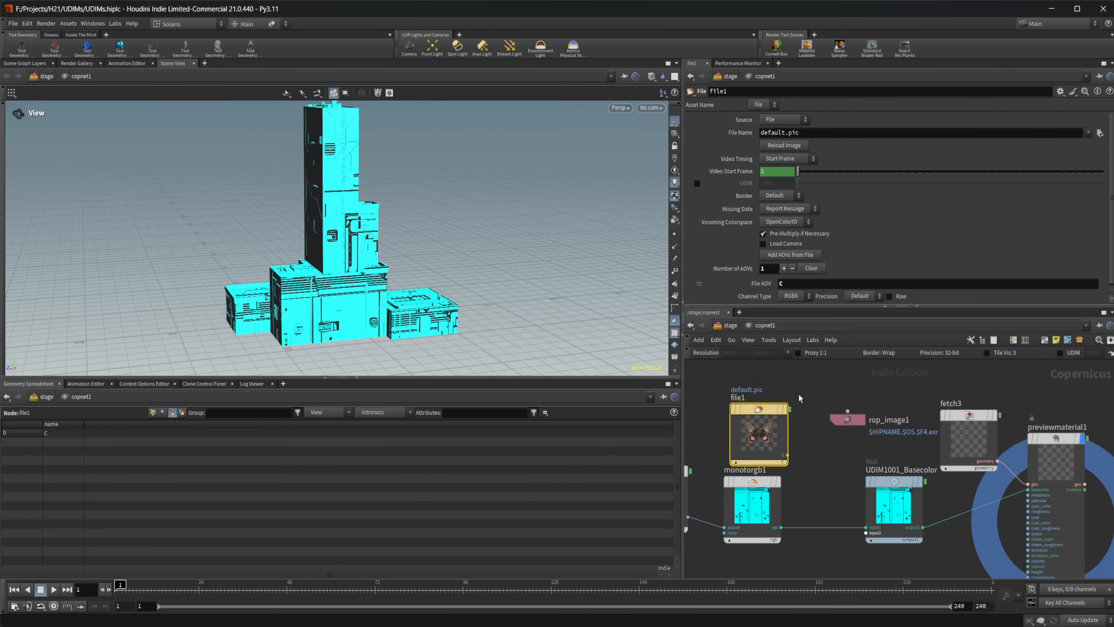
{"action": "mouse_move", "coordinate": [772, 419]}
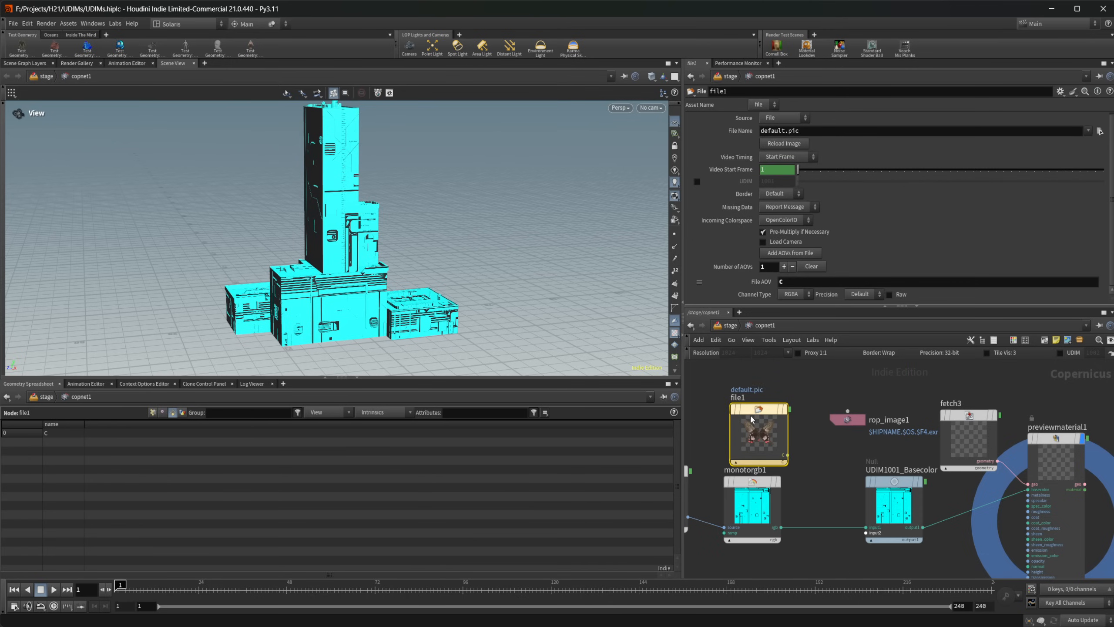
{"action": "left_click", "coordinate": [920, 130]}
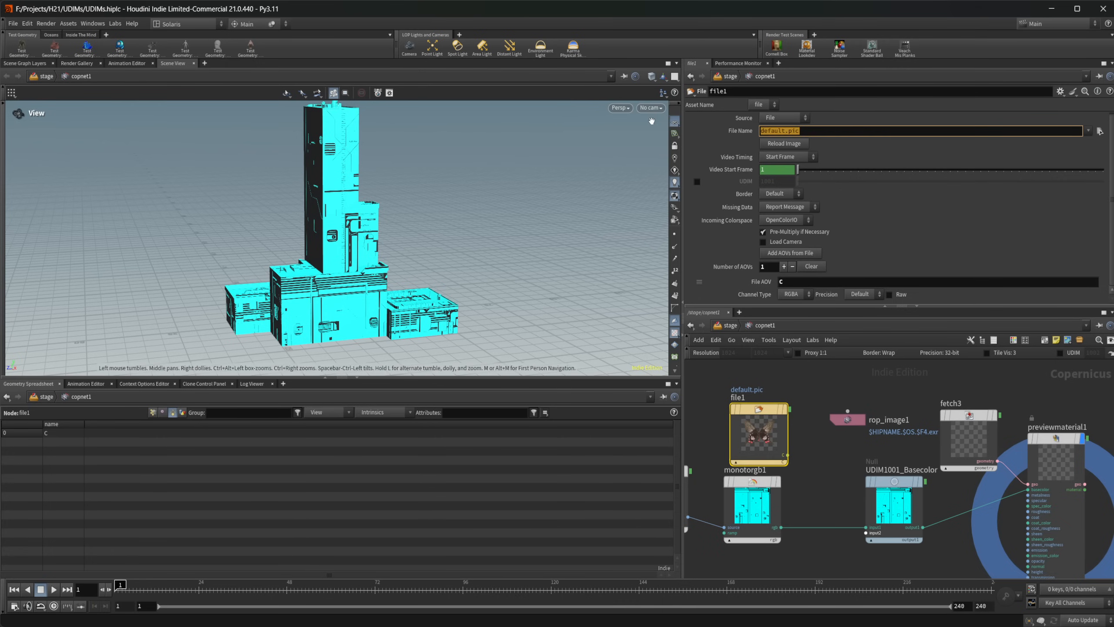
{"action": "type", "text": "<UDIM"}
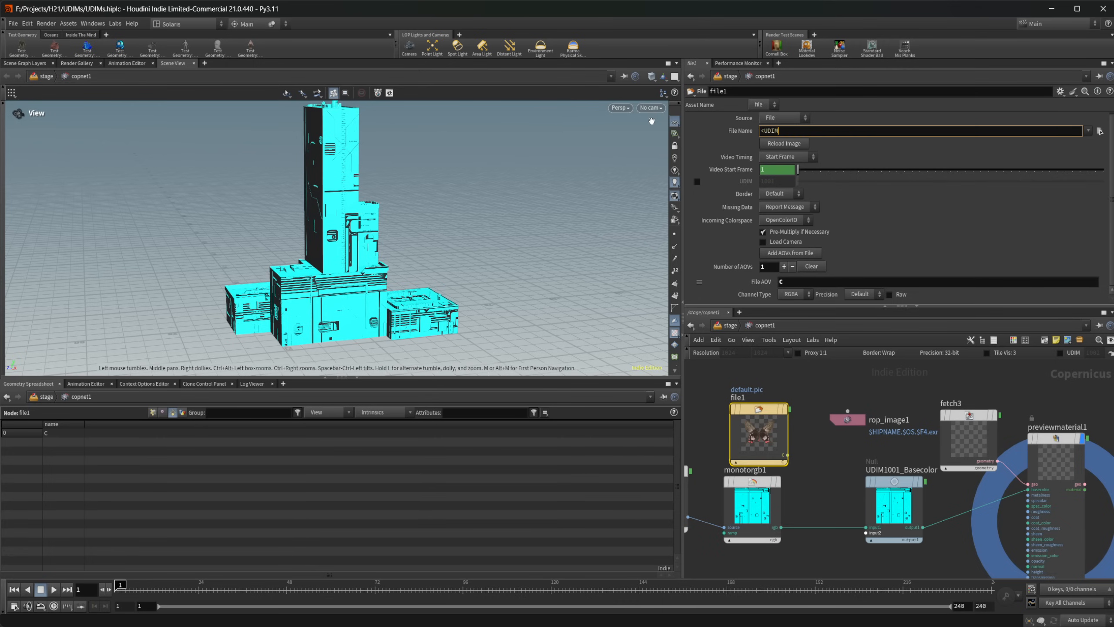
{"action": "type", "text": ">"}
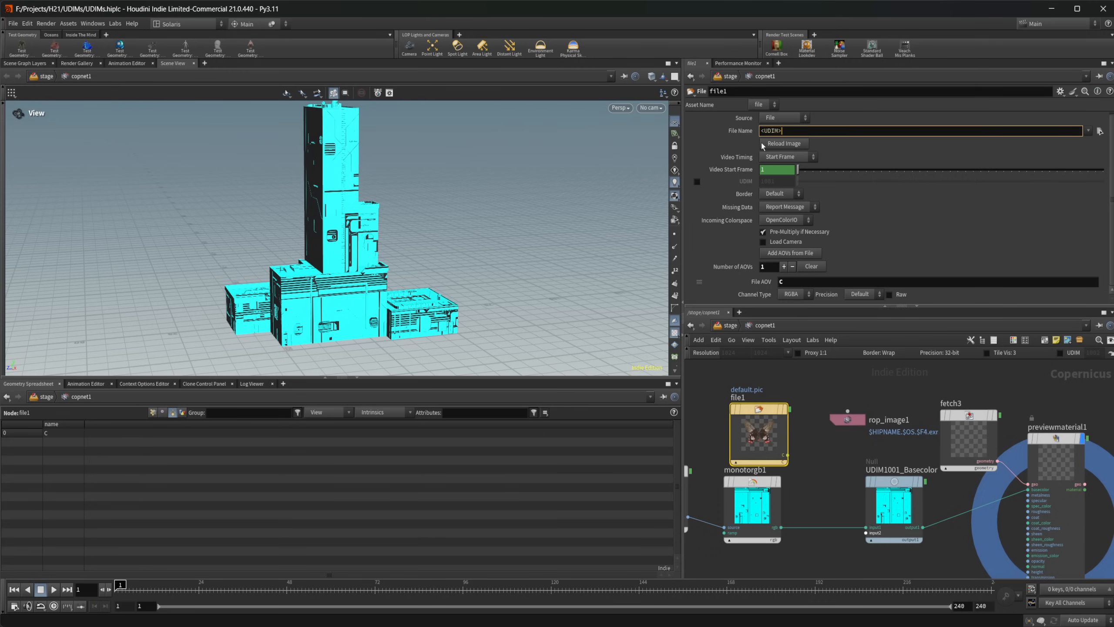
{"action": "mouse_move", "coordinate": [795, 448]}
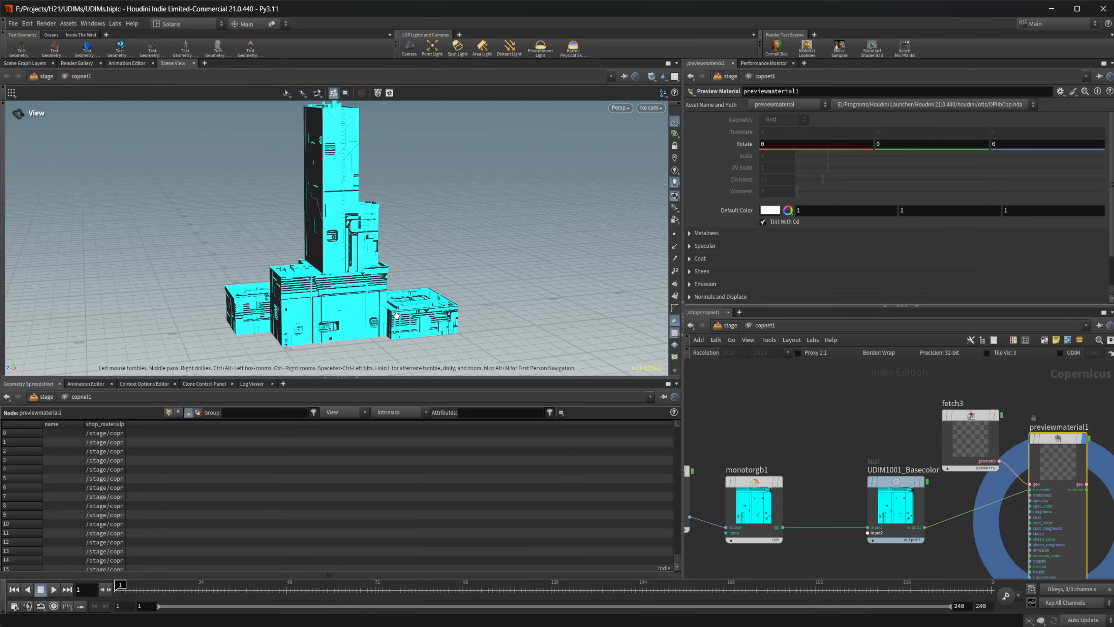
{"action": "left_click_drag", "start_coordinate": [391, 312], "coordinate": [398, 288]}
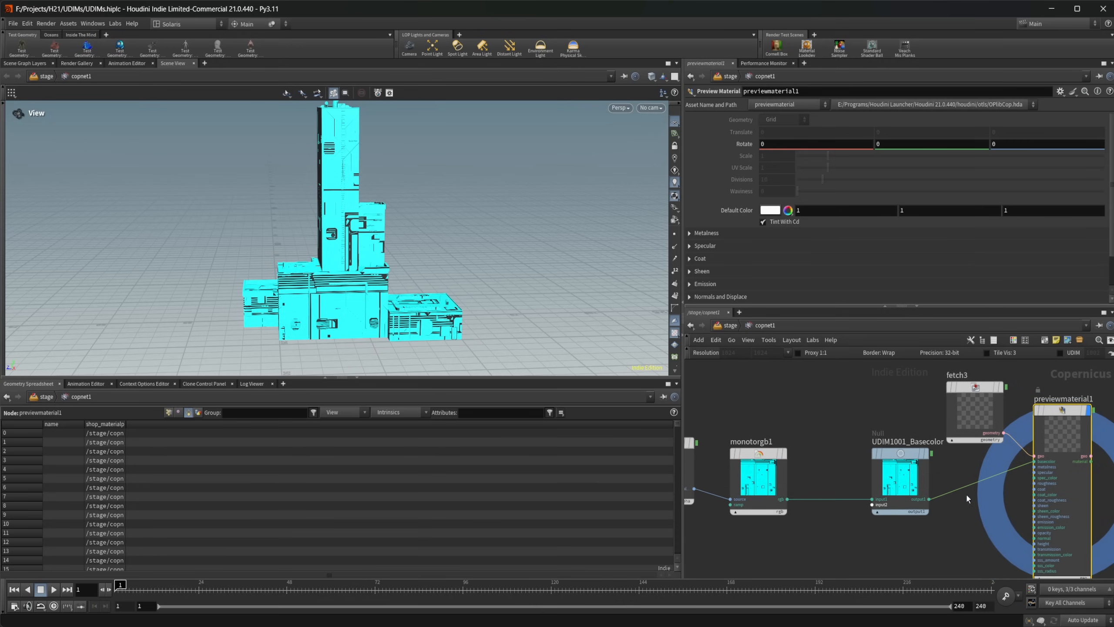
{"action": "mouse_move", "coordinate": [852, 539]}
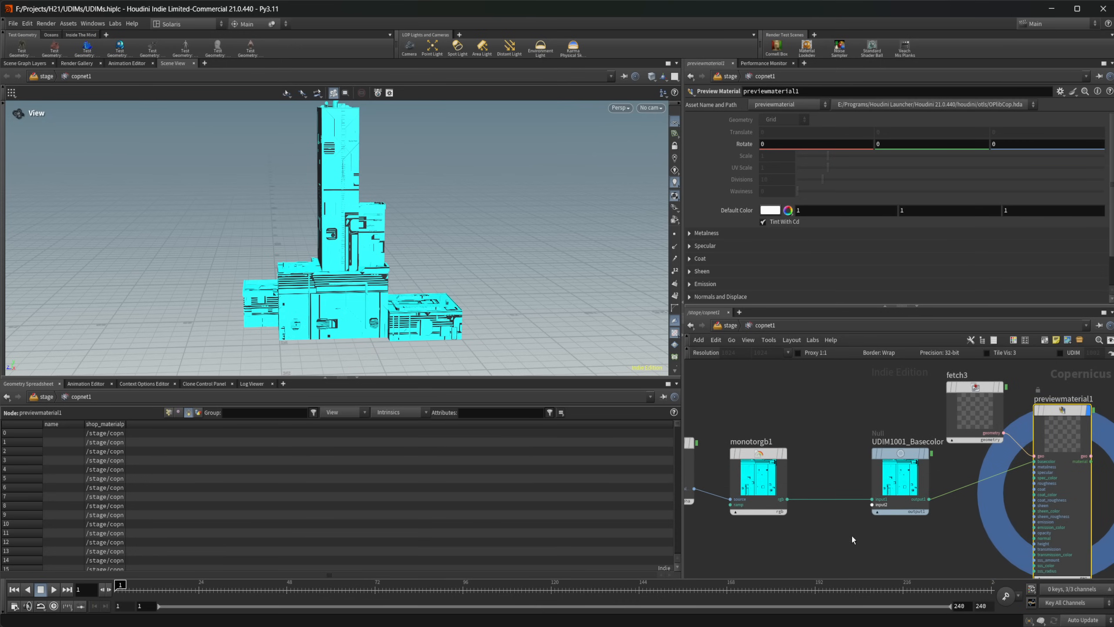
{"action": "mouse_move", "coordinate": [698, 372]}
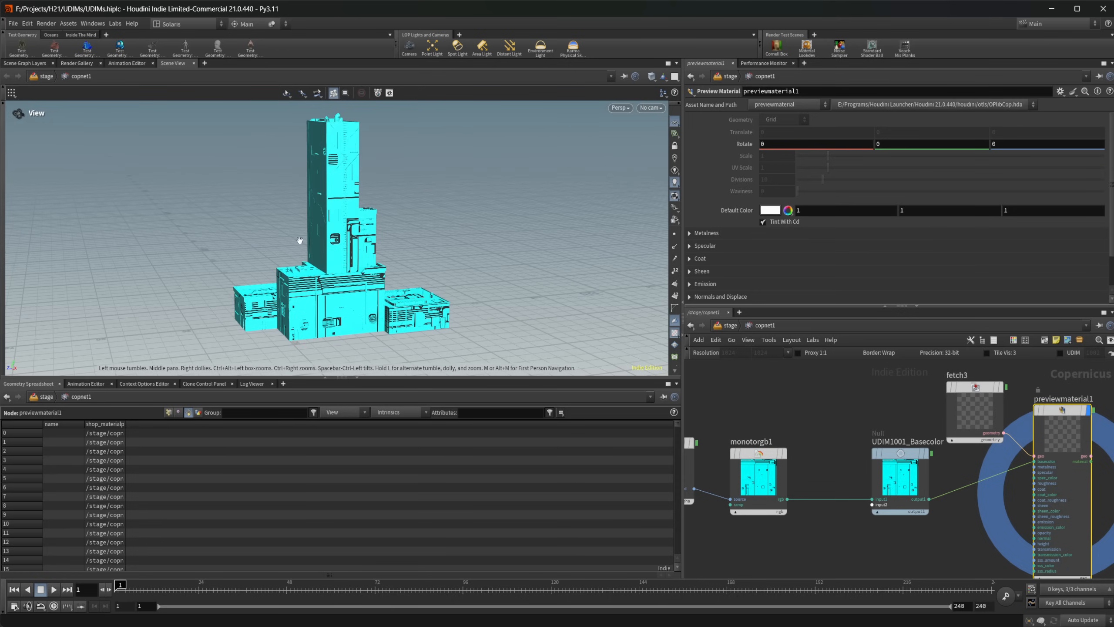
{"action": "mouse_move", "coordinate": [490, 309]}
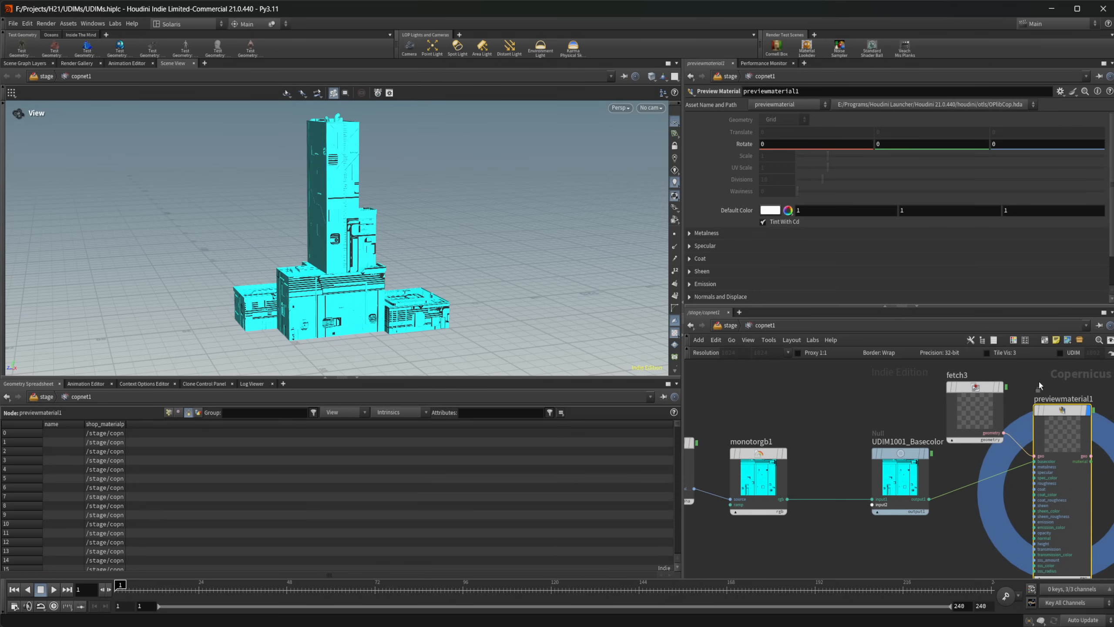
{"action": "mouse_move", "coordinate": [450, 344]}
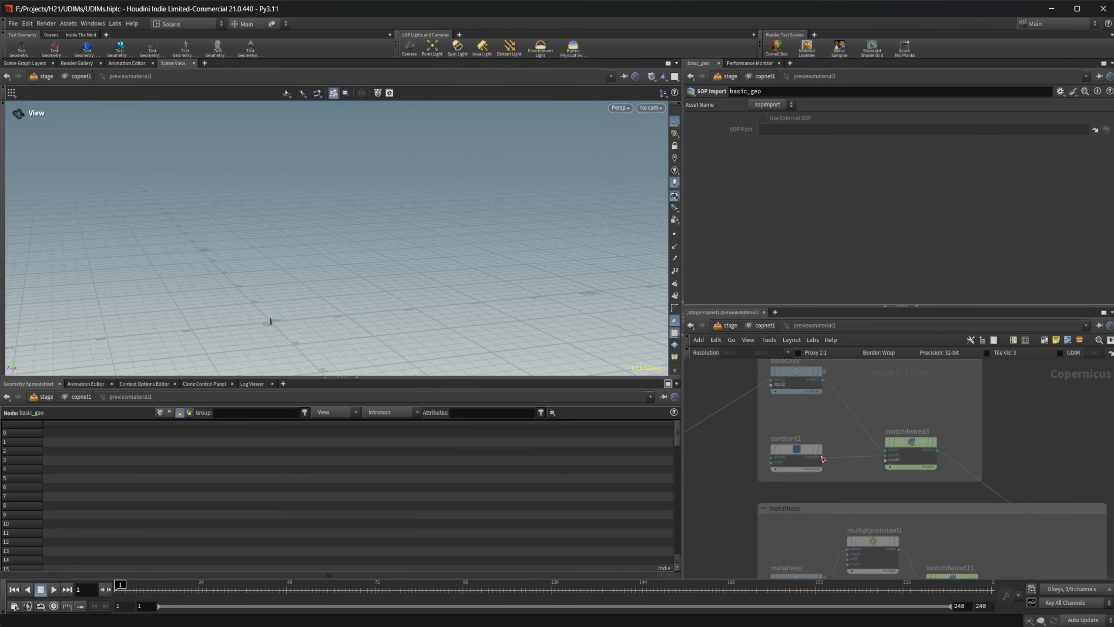
{"action": "mouse_move", "coordinate": [908, 441]}
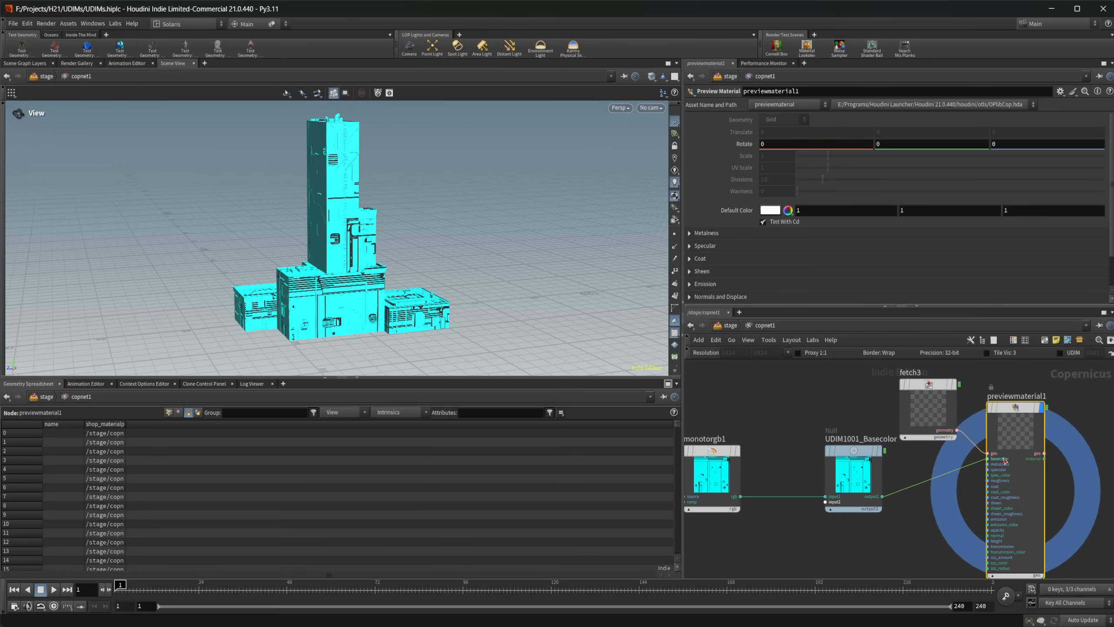
{"action": "mouse_move", "coordinate": [1004, 460]}
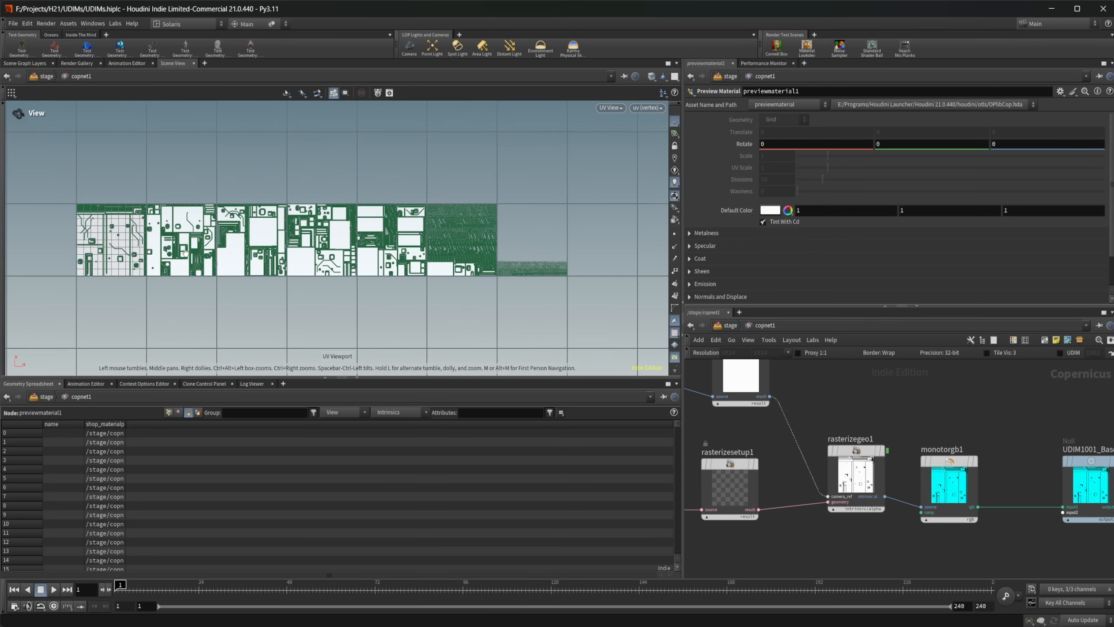
{"action": "mouse_move", "coordinate": [187, 243]}
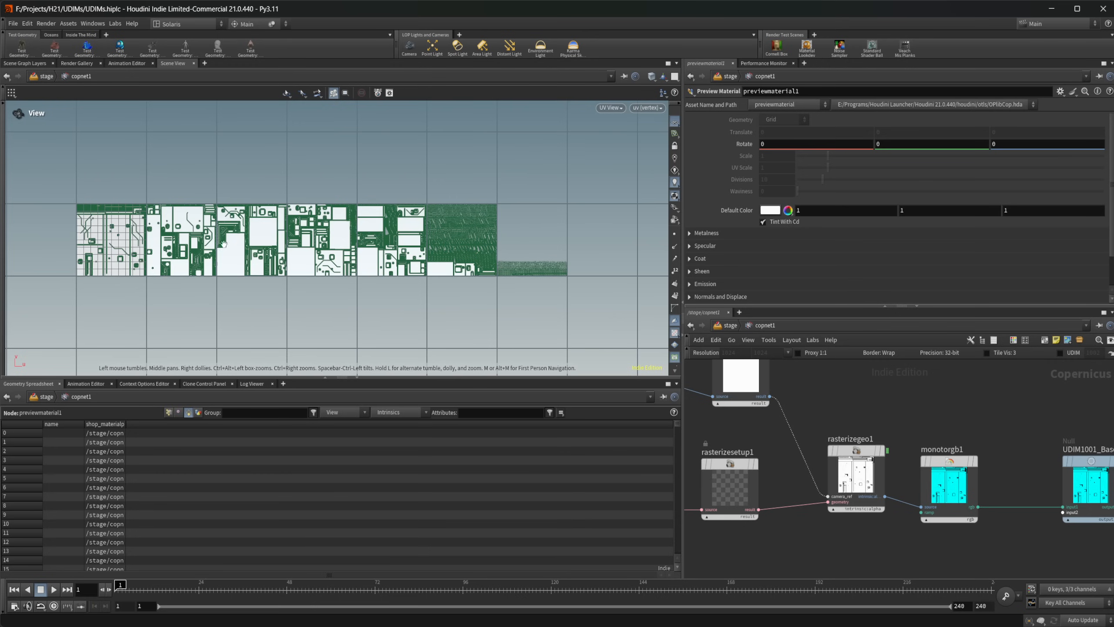
{"action": "mouse_move", "coordinate": [326, 235]}
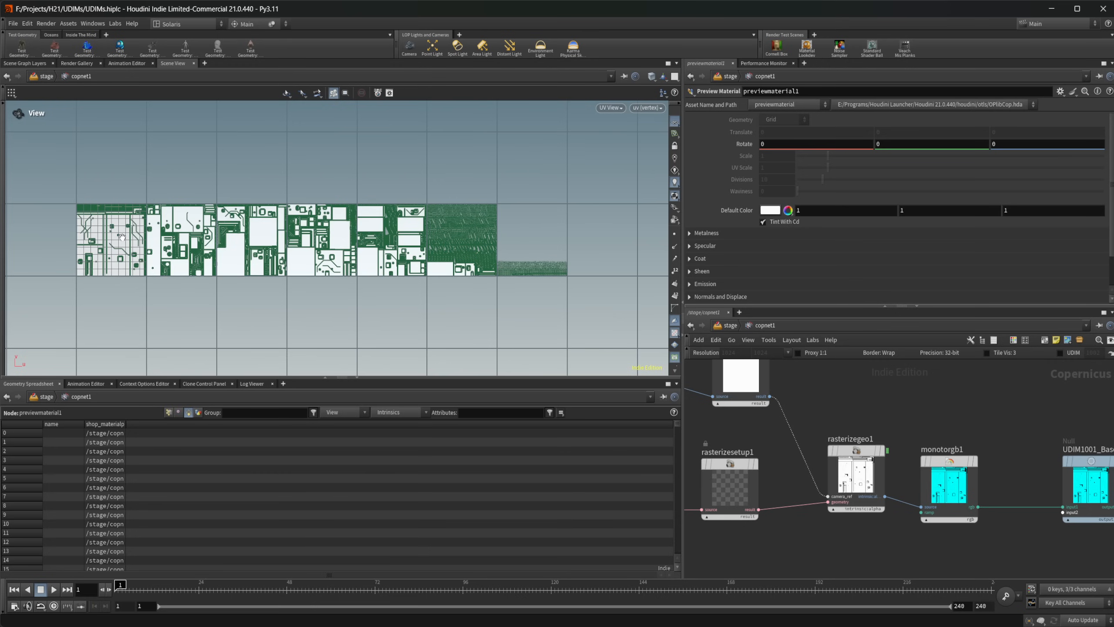
{"action": "mouse_move", "coordinate": [483, 176]}
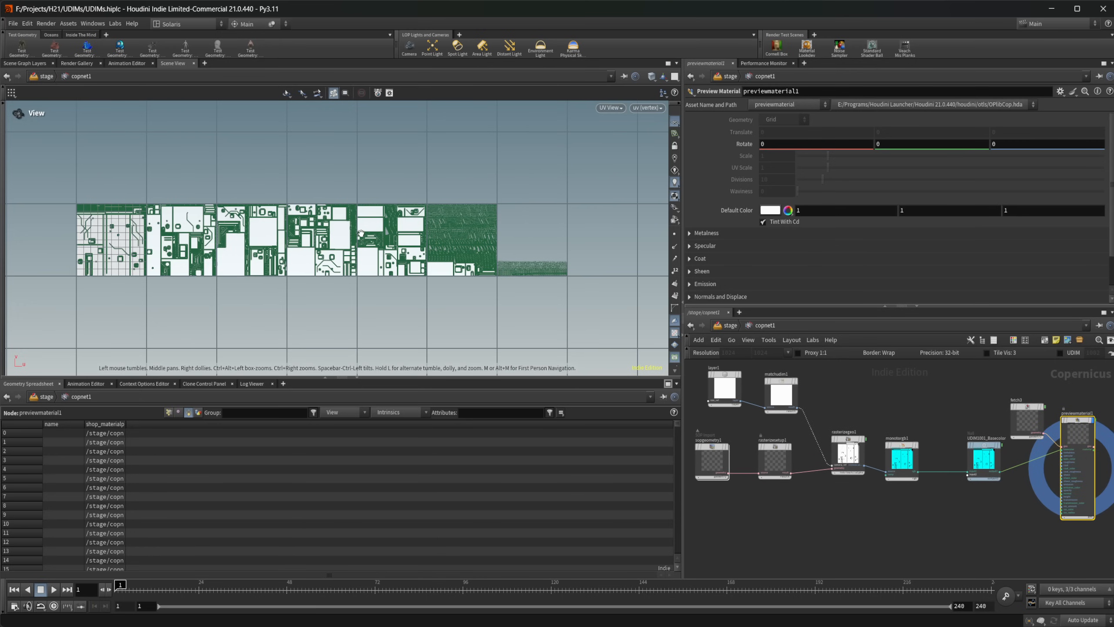
Switch the Scene View from the UV viewport back to the perspective view of the cyan building
{"action": "left_click", "coordinate": [609, 107]}
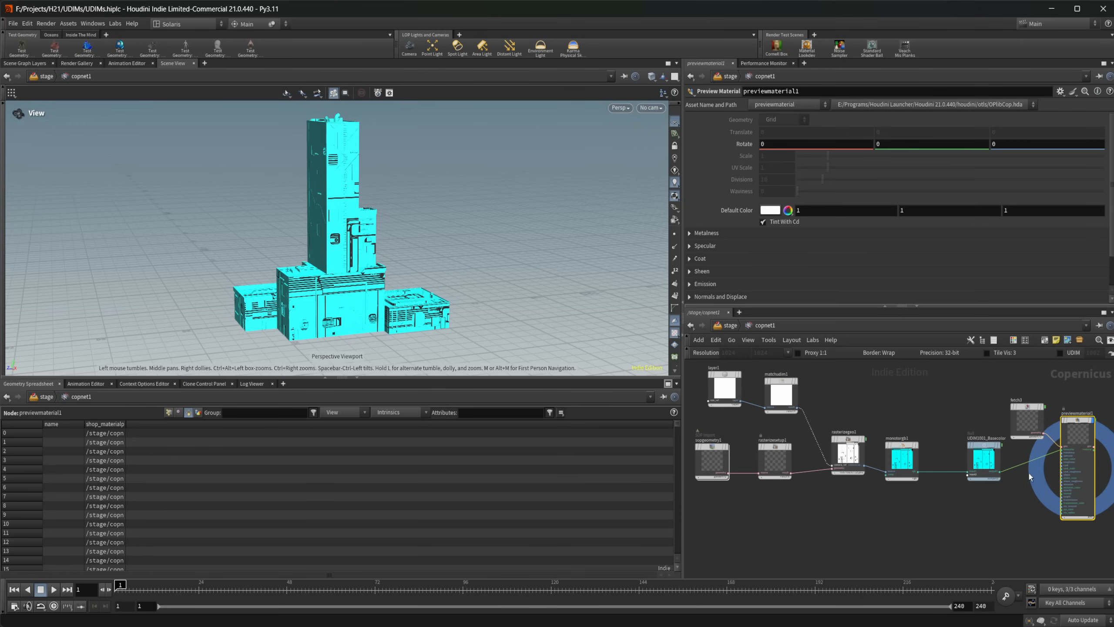
{"action": "mouse_move", "coordinate": [1078, 435]}
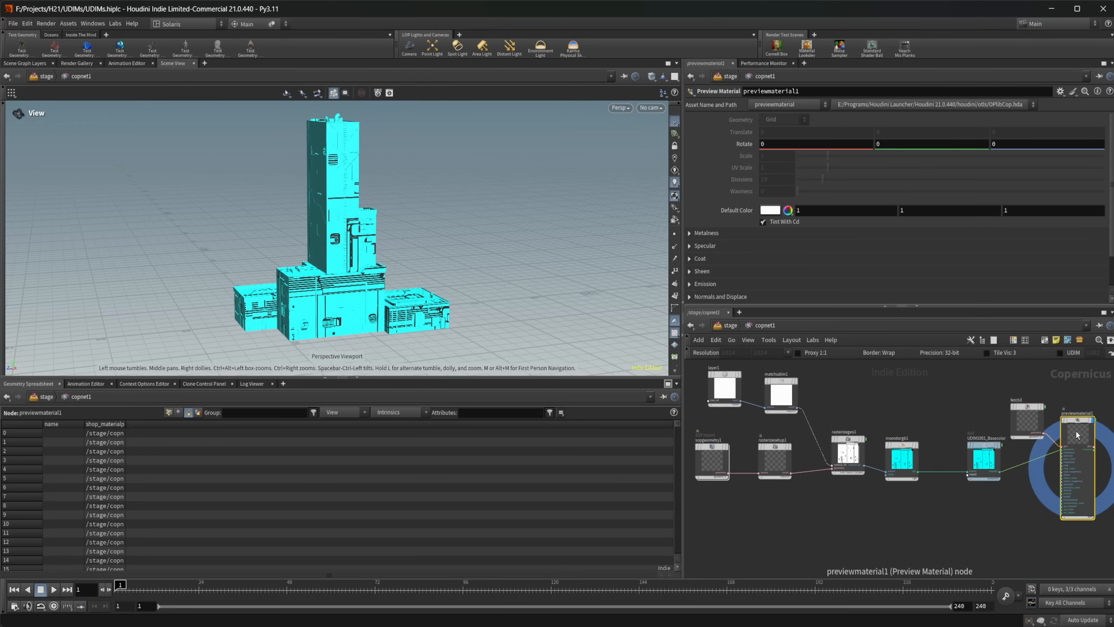
{"action": "mouse_move", "coordinate": [956, 437]}
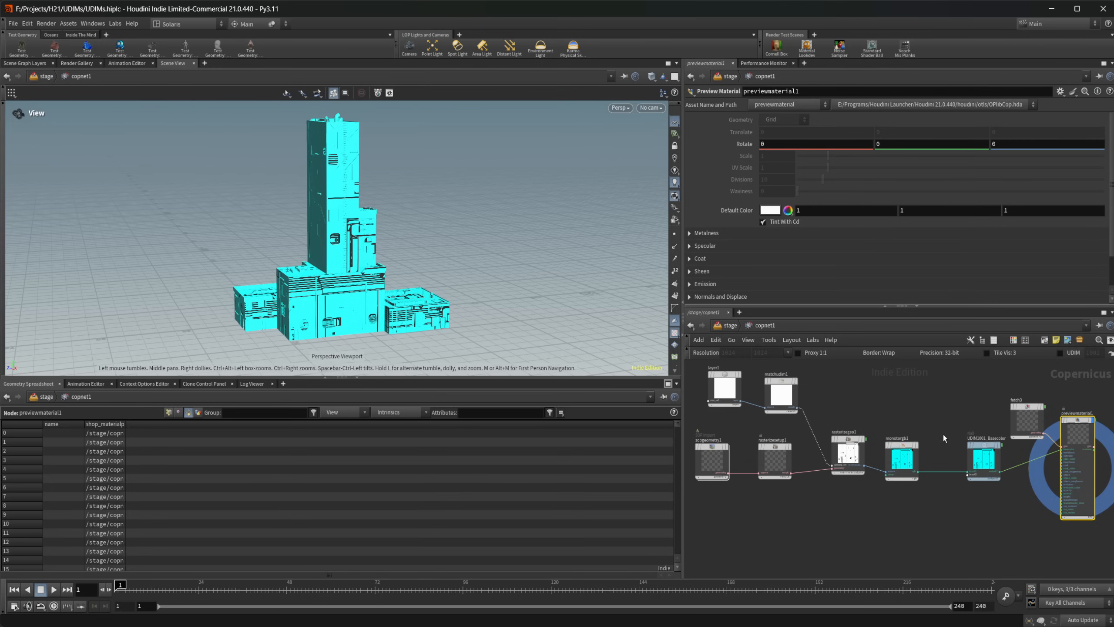
{"action": "mouse_move", "coordinate": [936, 437]}
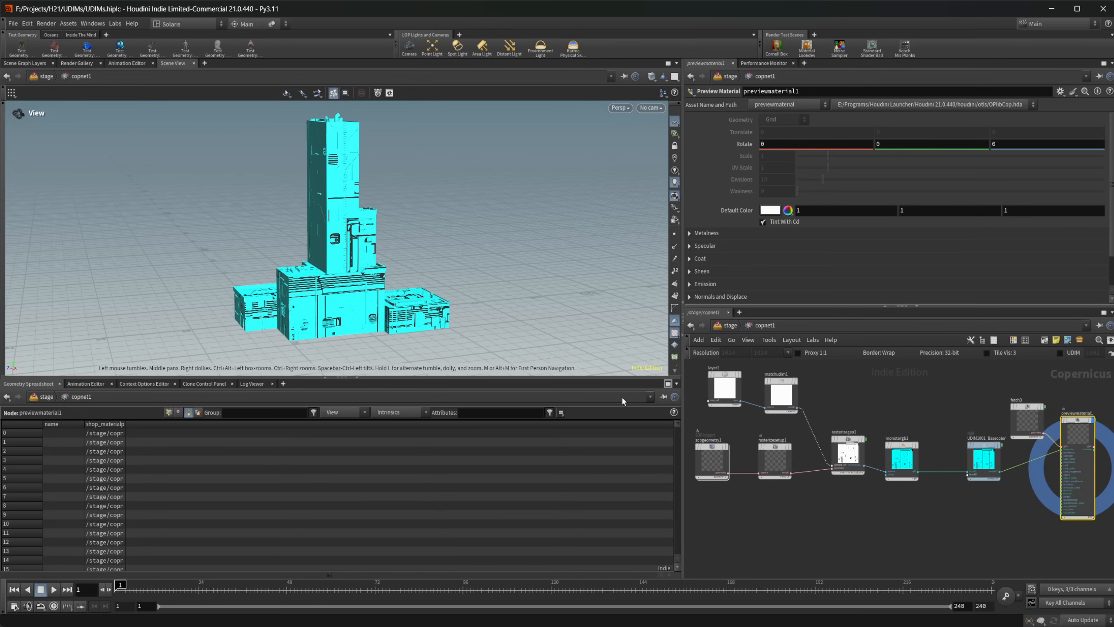
{"action": "mouse_move", "coordinate": [747, 340]}
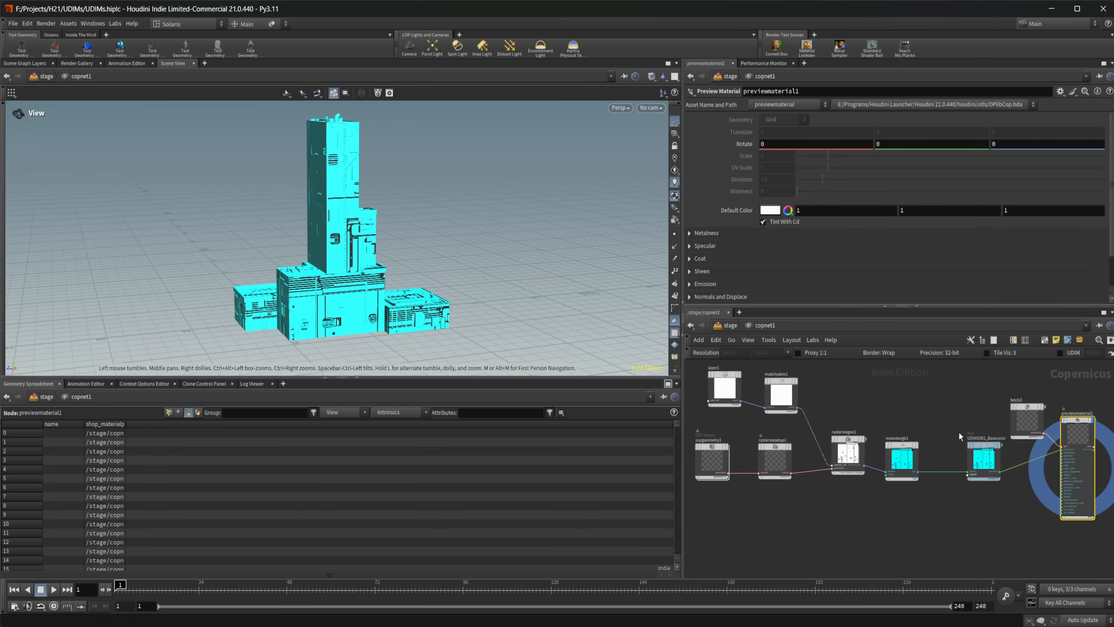
{"action": "mouse_move", "coordinate": [982, 447]}
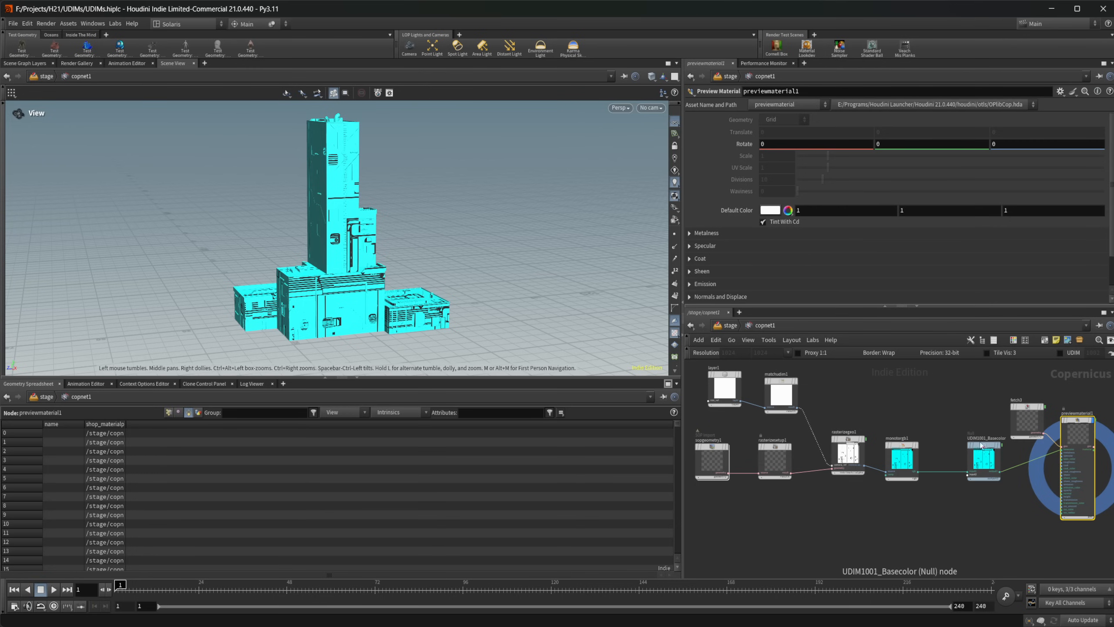
{"action": "mouse_move", "coordinate": [998, 489]}
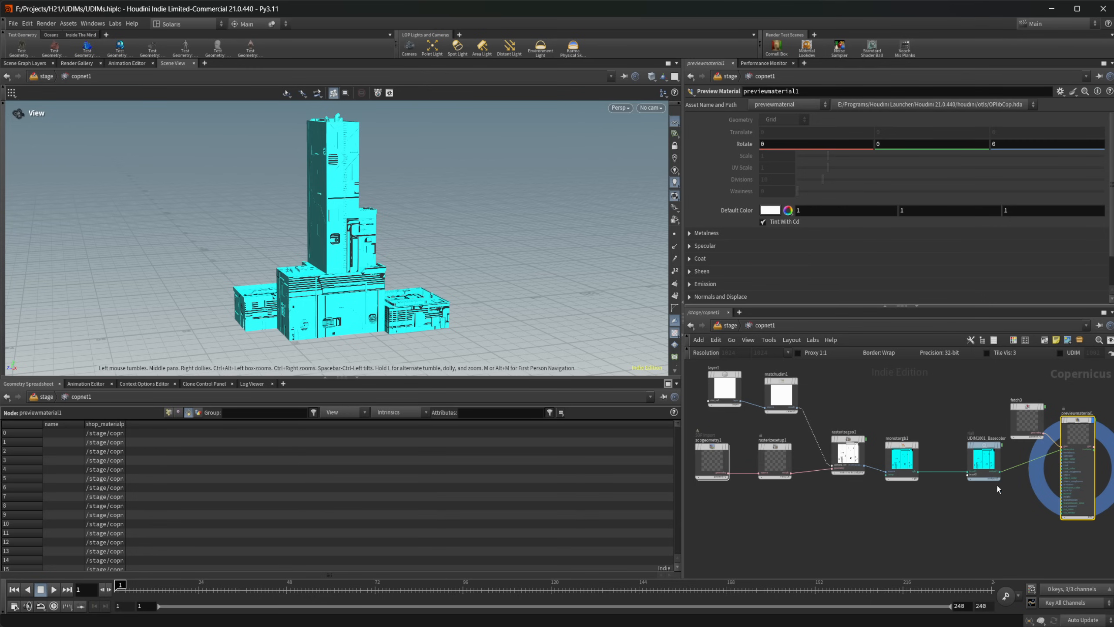
{"action": "mouse_move", "coordinate": [750, 361]}
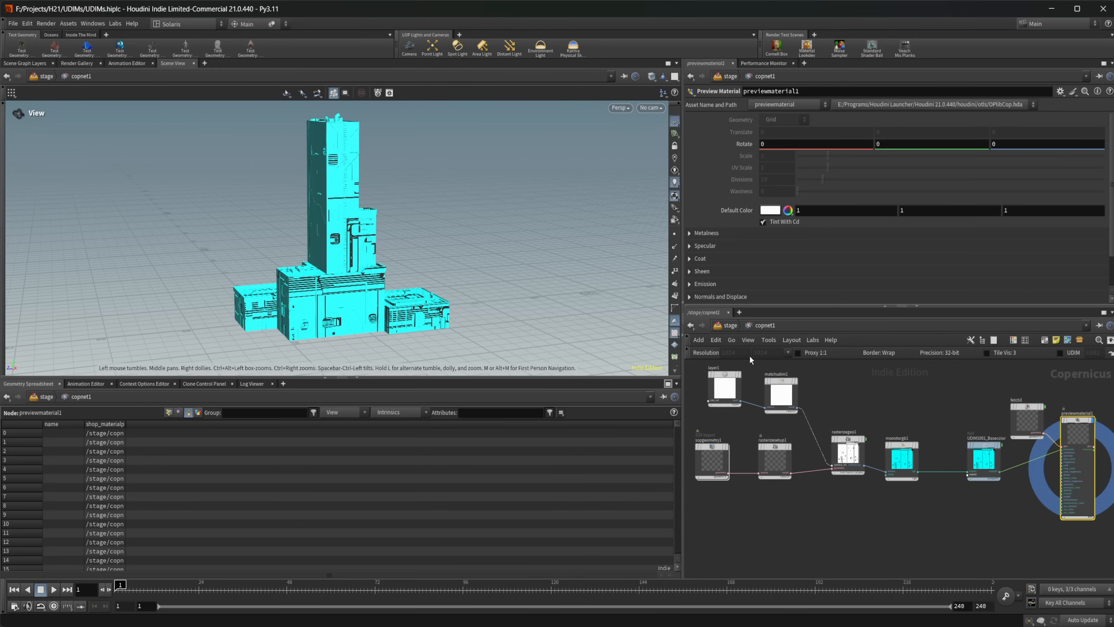
{"action": "mouse_move", "coordinate": [768, 377]}
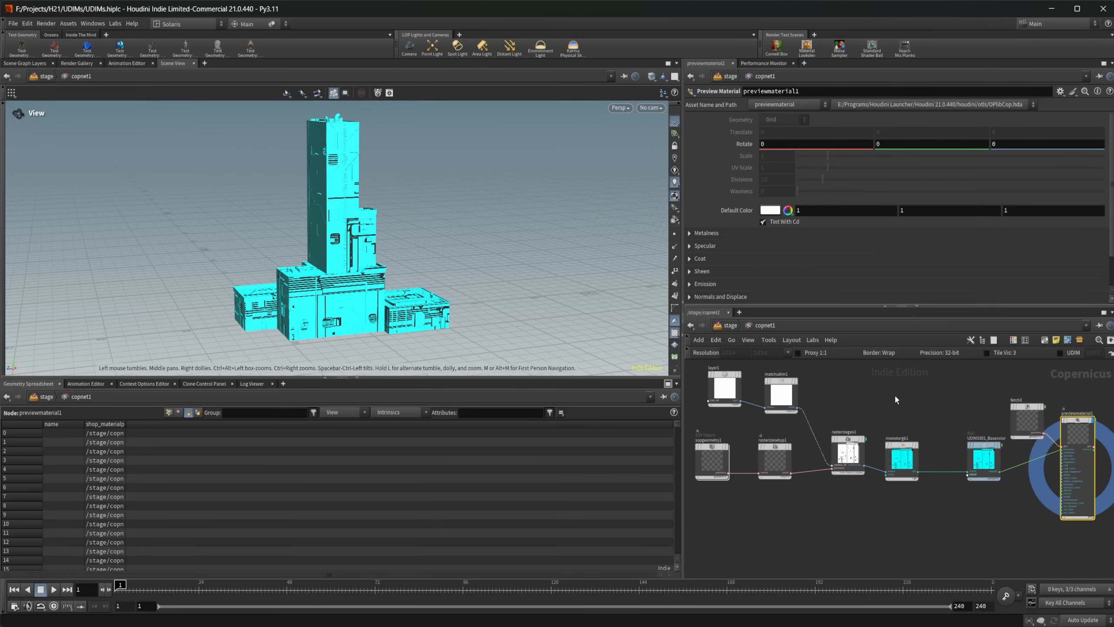
{"action": "mouse_move", "coordinate": [1016, 409]}
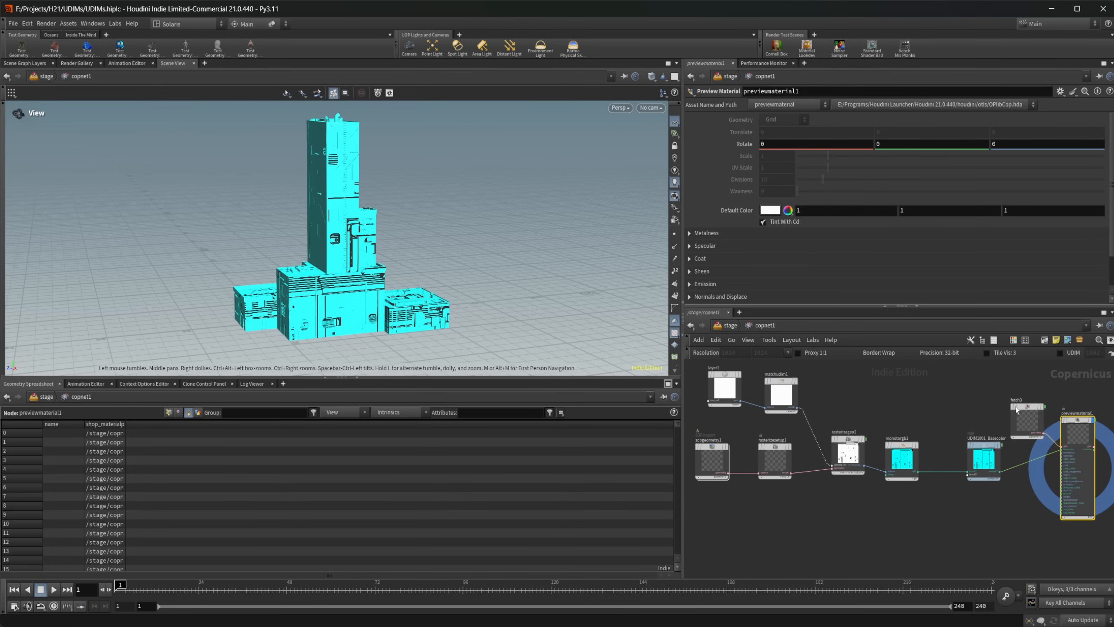
{"action": "mouse_move", "coordinate": [965, 516]}
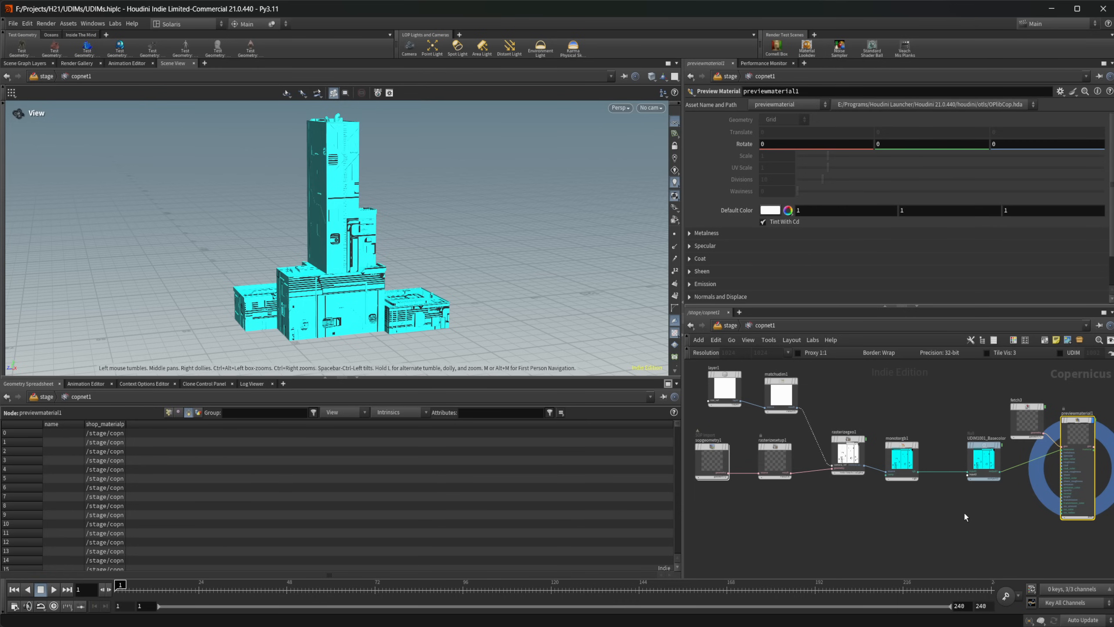
{"action": "mouse_move", "coordinate": [937, 511]}
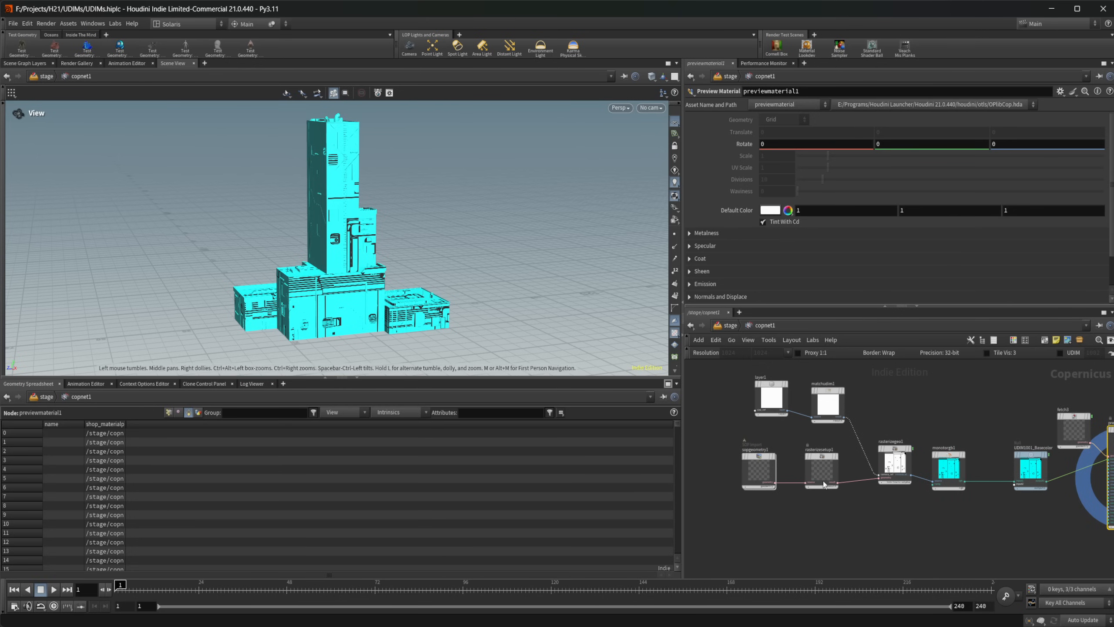
{"action": "mouse_move", "coordinate": [510, 327]}
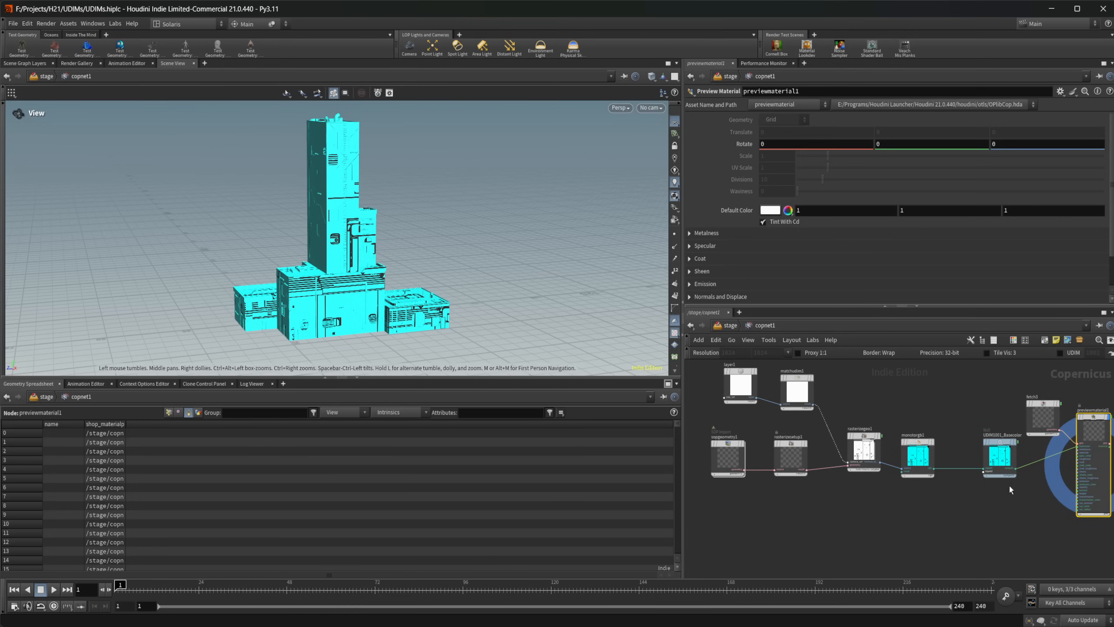
{"action": "mouse_move", "coordinate": [998, 518]}
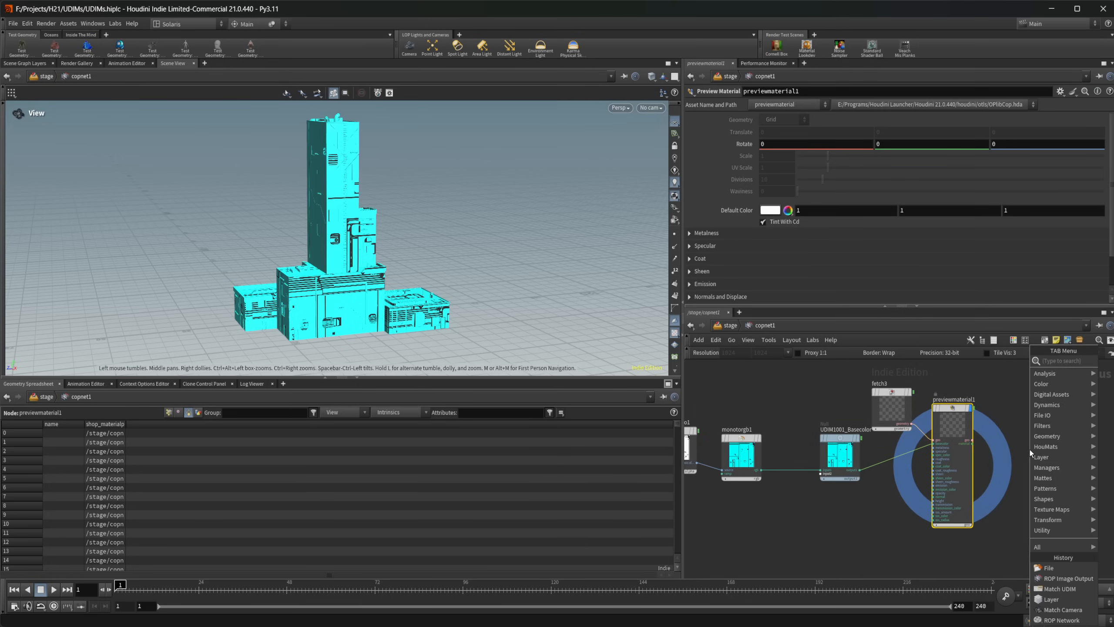
Add a Layer Merge node averaging previewmaterial1 and the second preview material
{"action": "type", "text": "merg"}
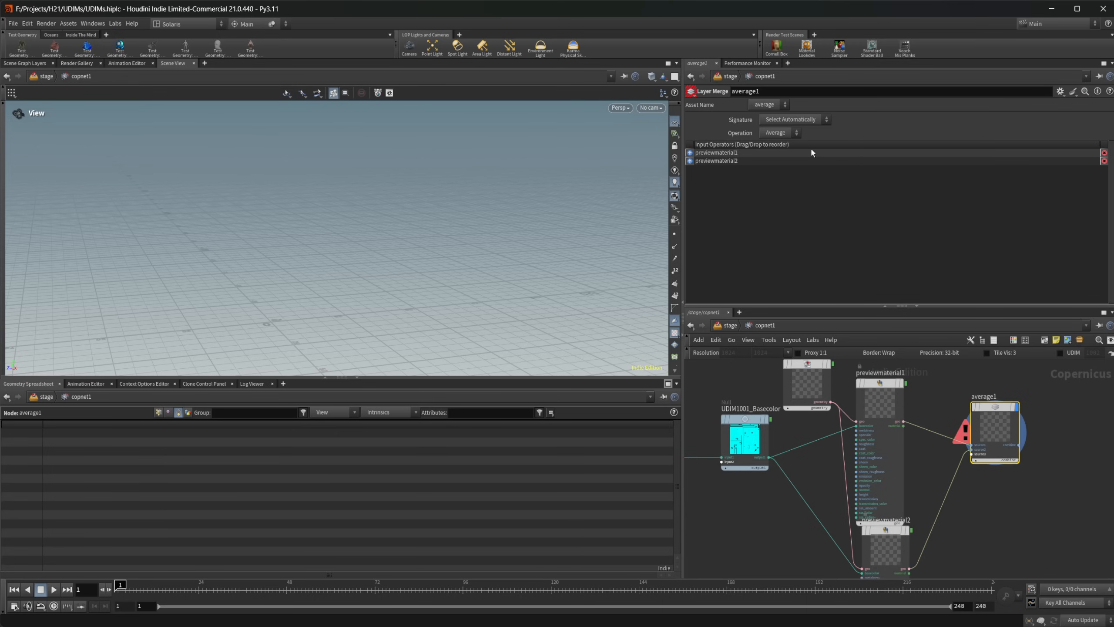
{"action": "mouse_move", "coordinate": [1002, 391]}
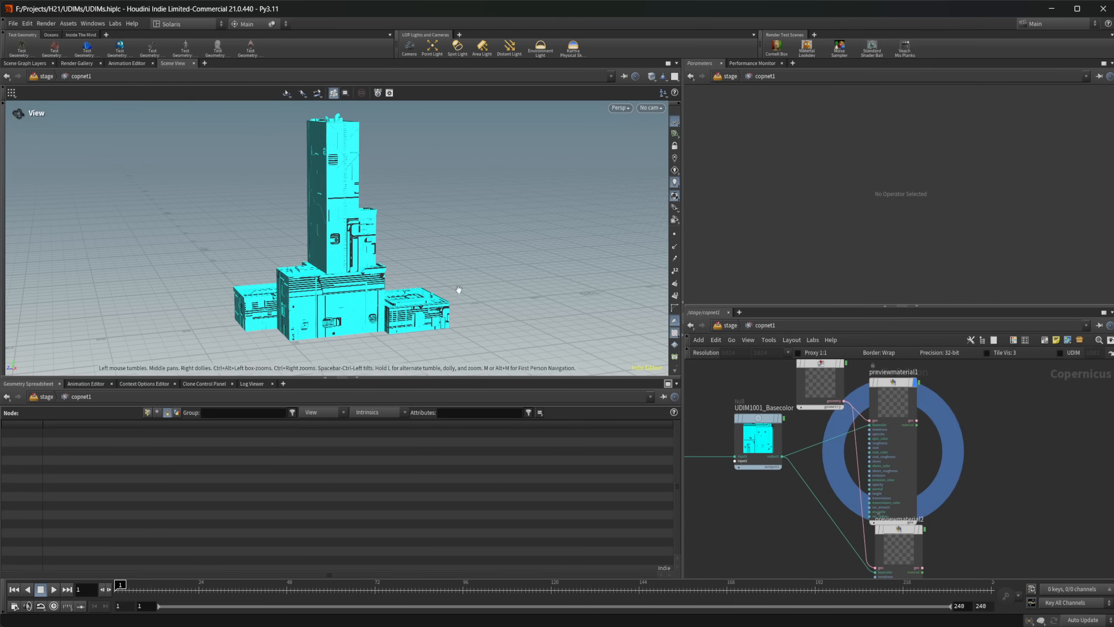
{"action": "mouse_move", "coordinate": [476, 285]}
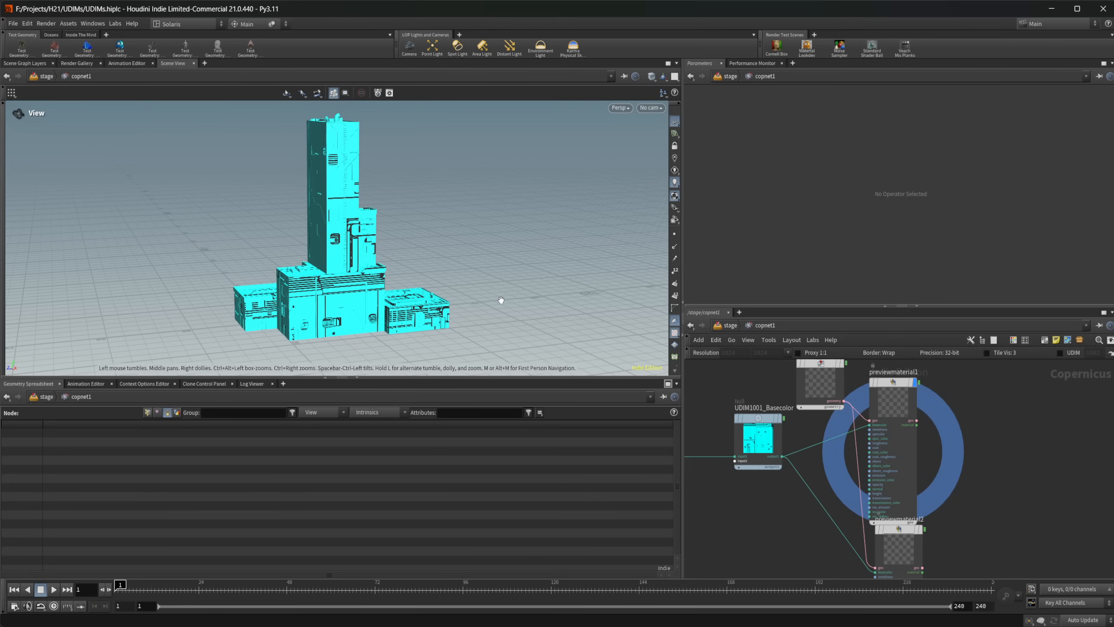
{"action": "mouse_move", "coordinate": [723, 407]}
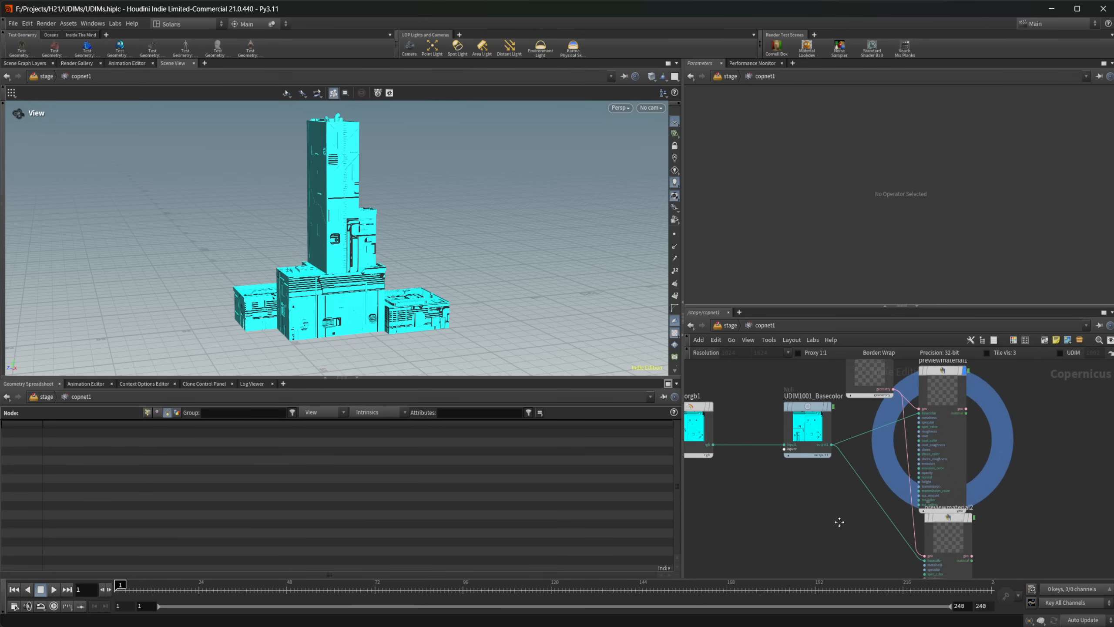
Delete the average1 Layer Merge node so the cyan building reappears in the viewport
{"action": "left_click", "coordinate": [934, 504]}
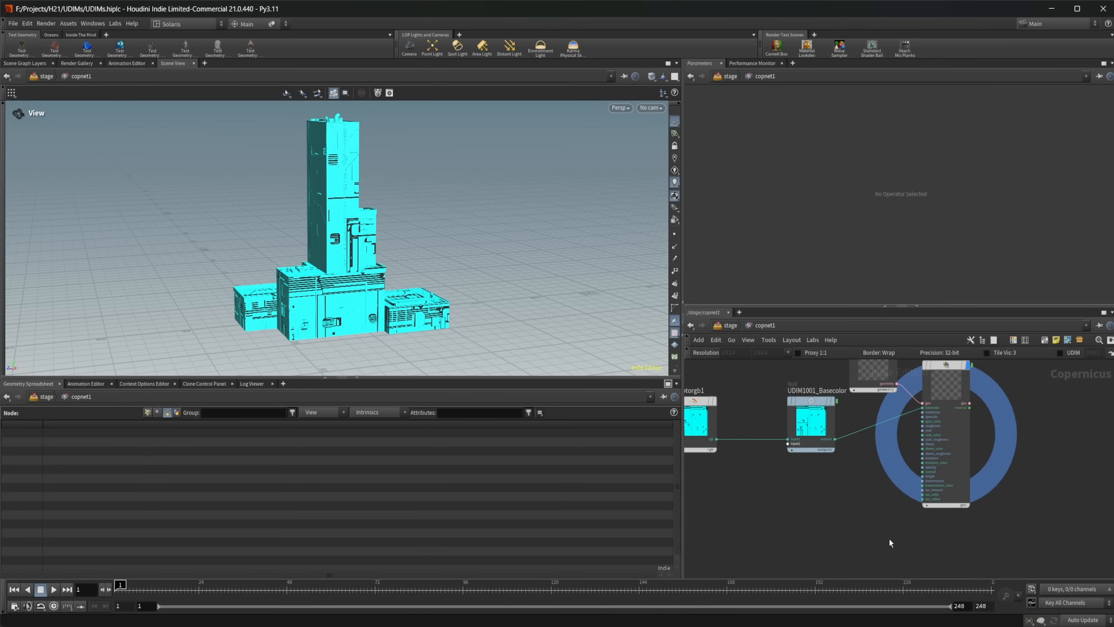
{"action": "mouse_move", "coordinate": [888, 526]}
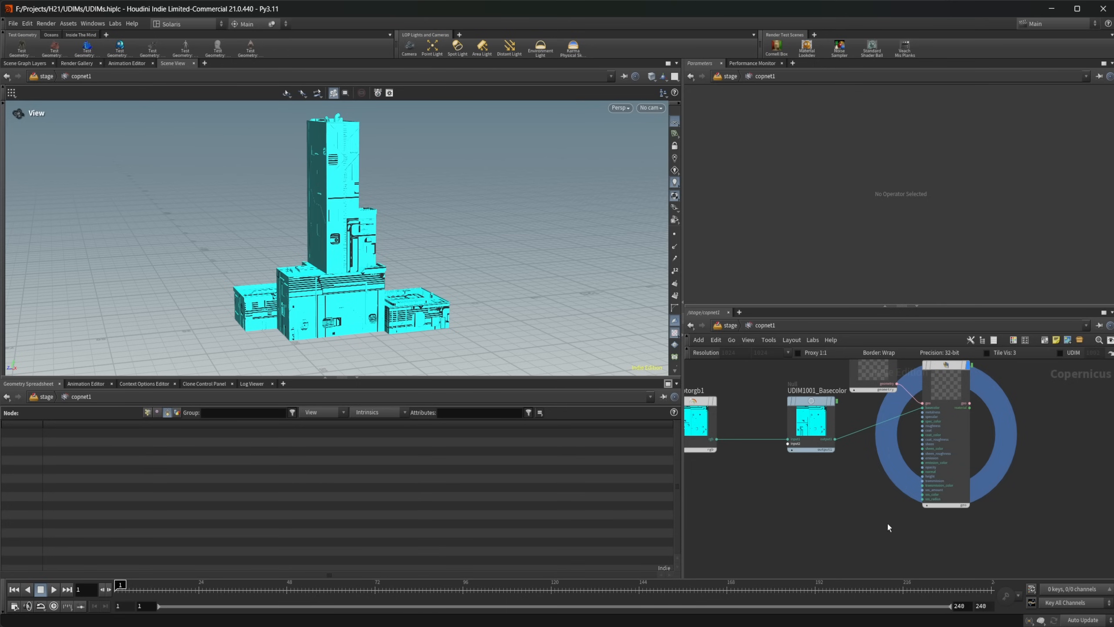
{"action": "mouse_move", "coordinate": [886, 518]}
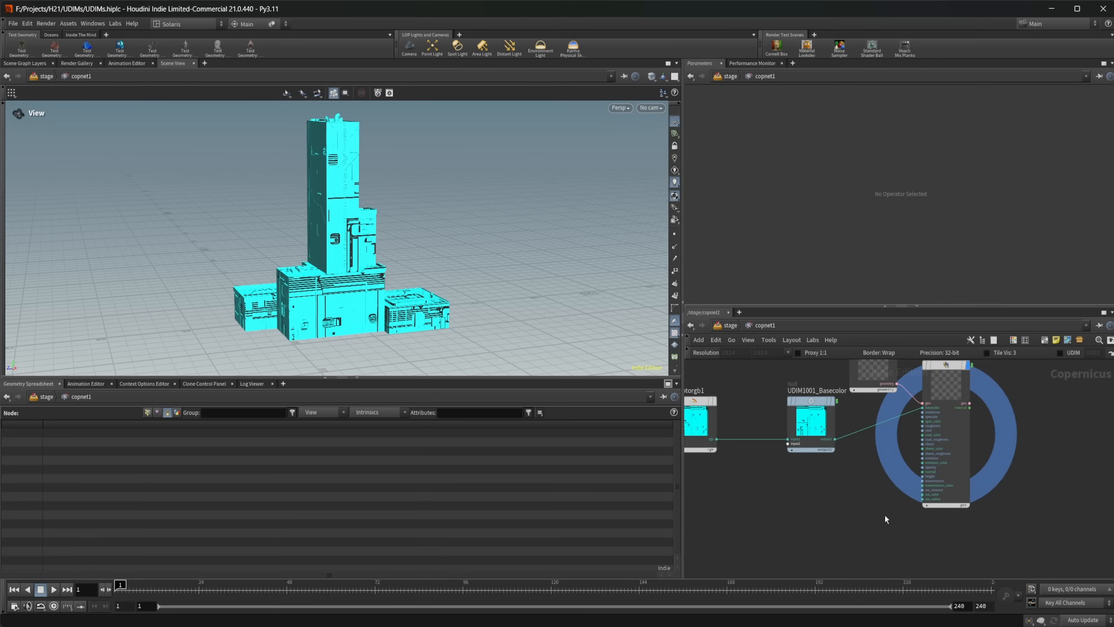